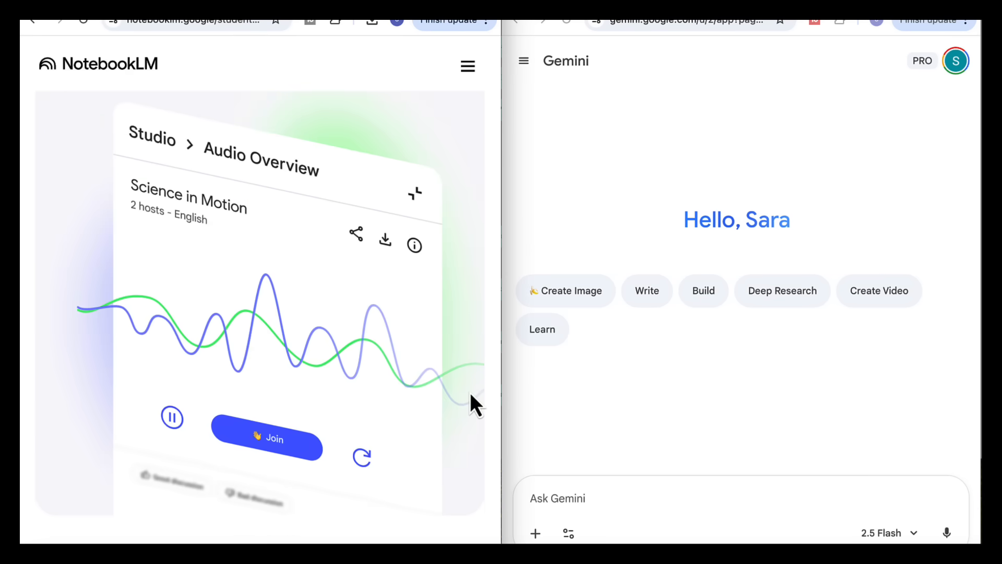
# - Advance the AGI deck two slides to the Path to Superintelligence timeline
pyautogui.scroll(-3)
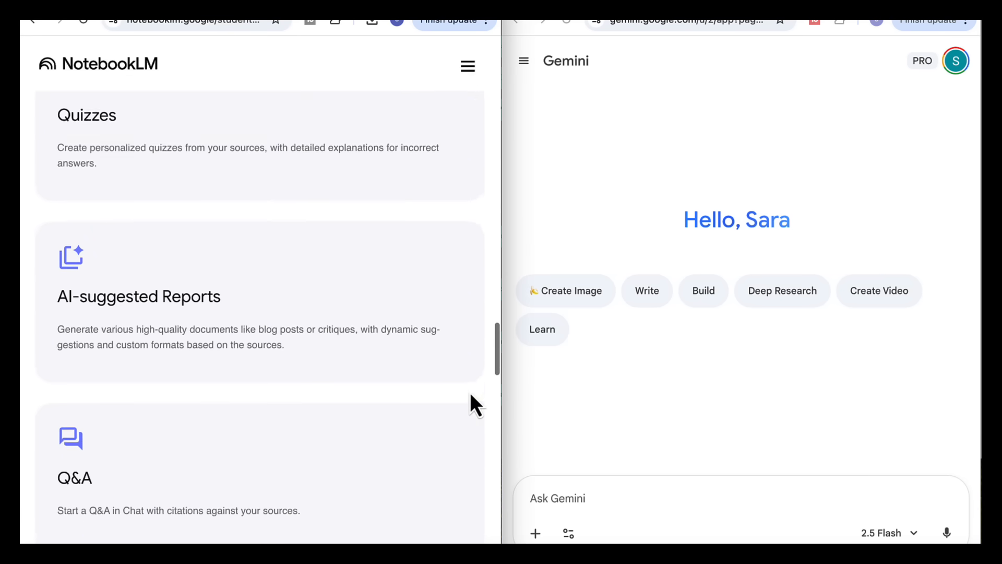
pyautogui.scroll(-3)
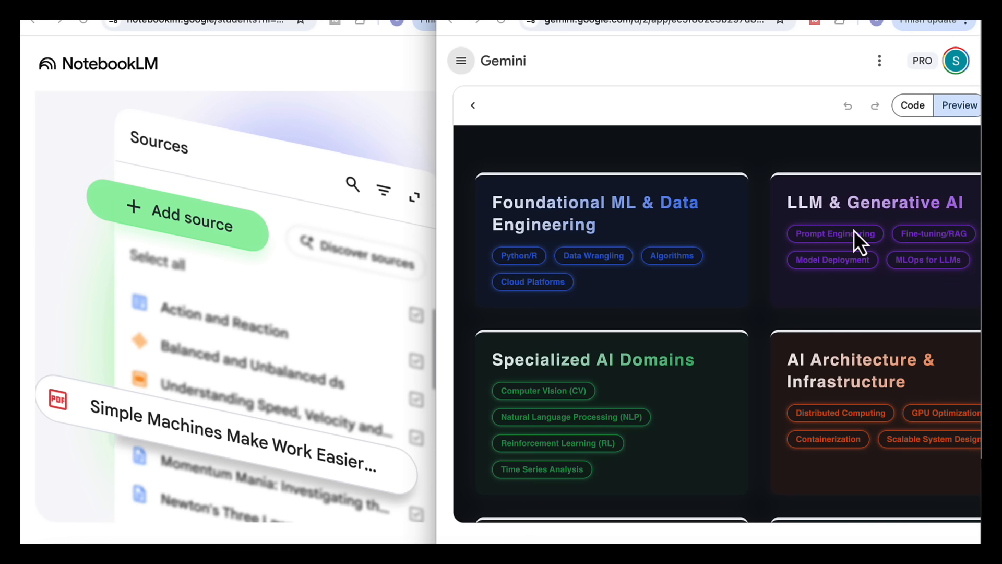
pyautogui.scroll(-3)
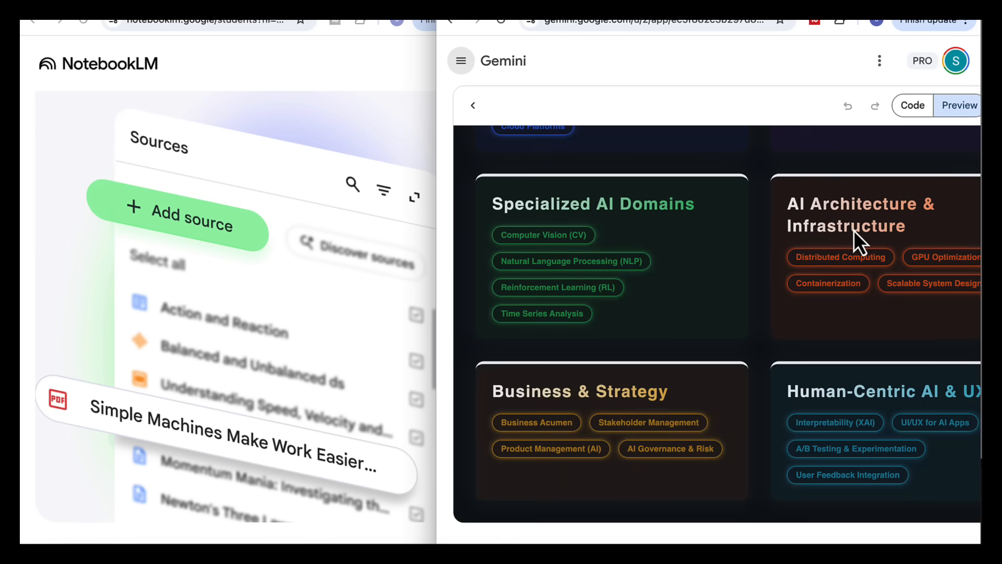
pyautogui.moveTo(954, 357)
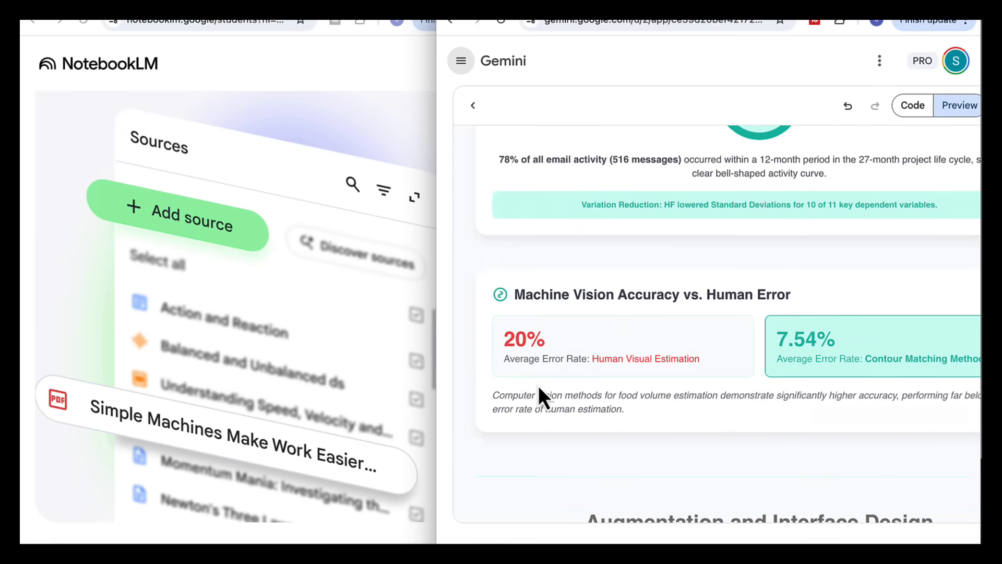
pyautogui.scroll(-3)
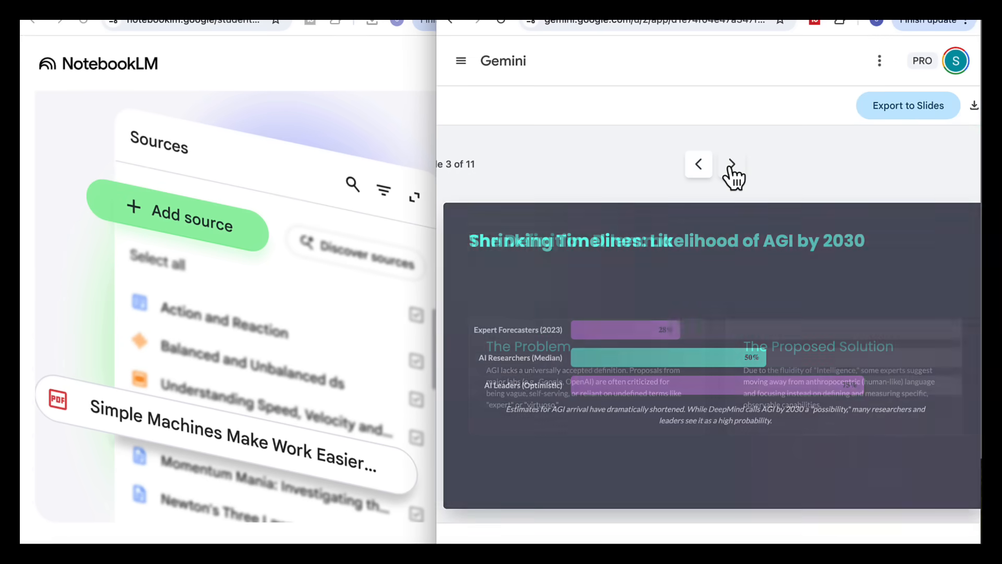
pyautogui.click(732, 165)
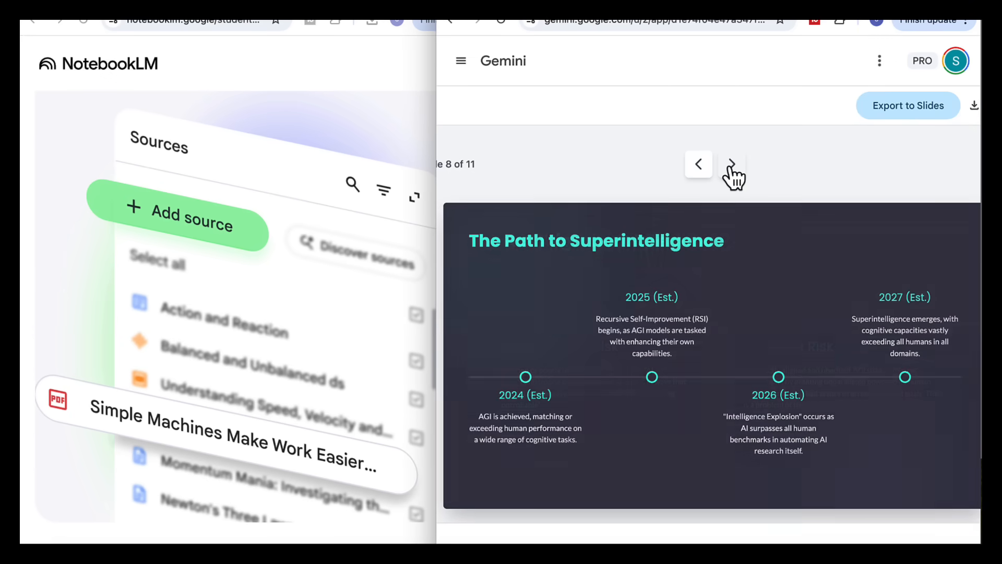
pyautogui.click(731, 163)
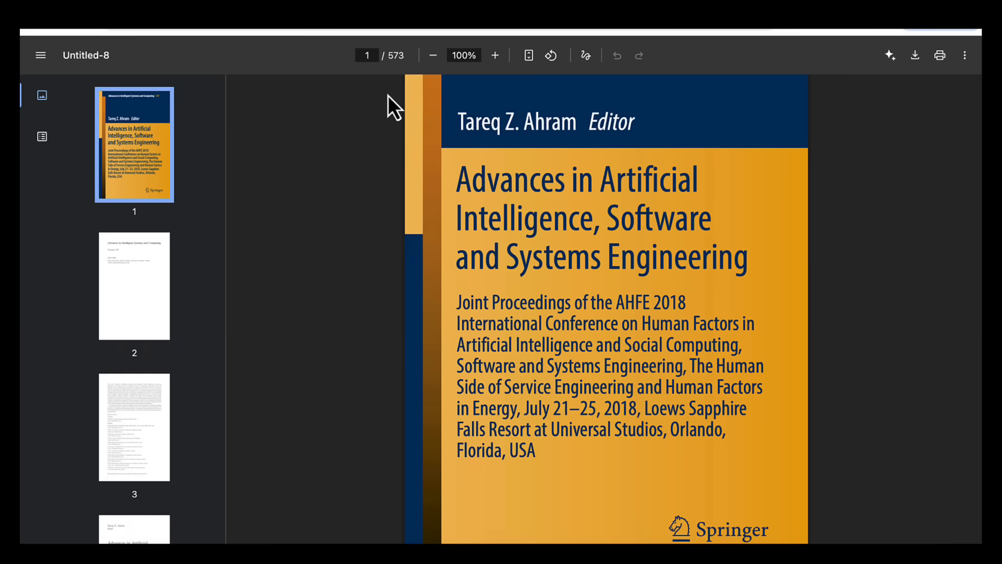
# - Skim the AI and systems-engineering proceedings PDF down to the series list
pyautogui.scroll(-3)
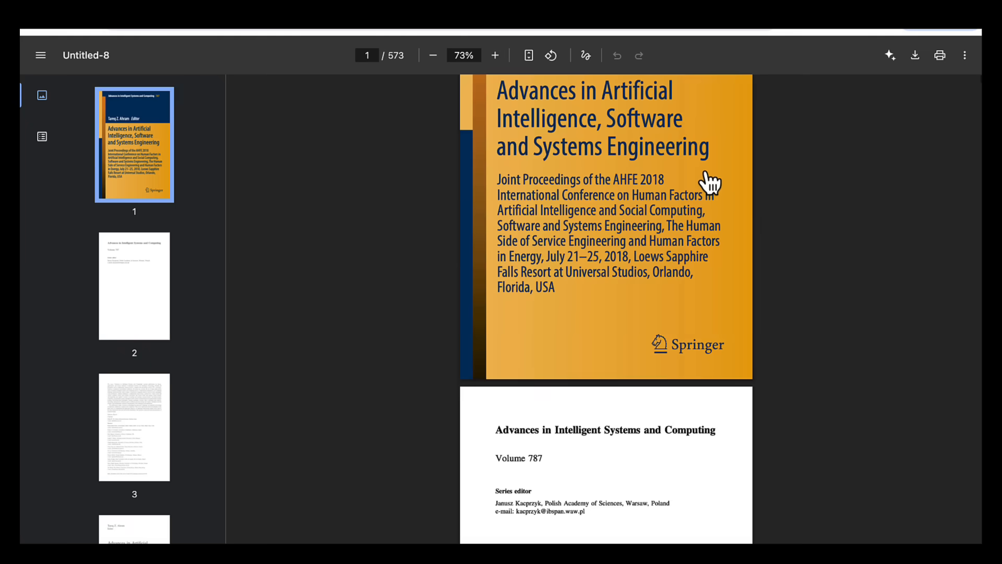
pyautogui.scroll(-3)
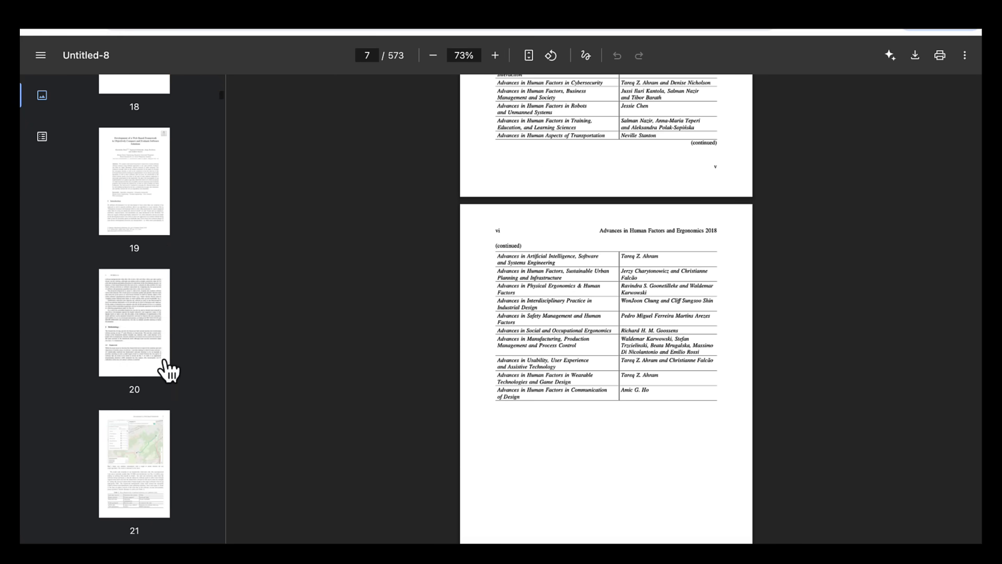
pyautogui.scroll(-3)
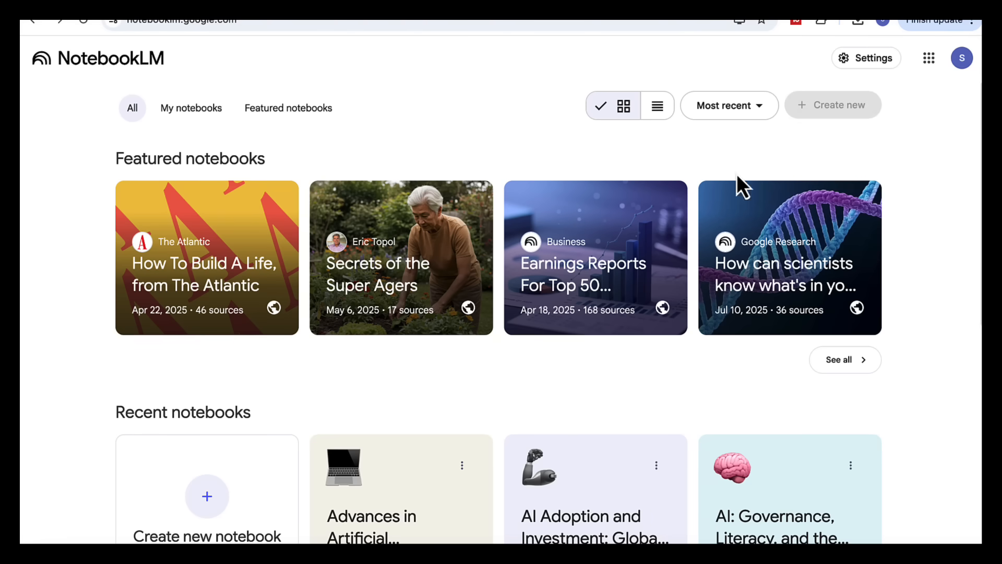
# - Create a notebook from the proceedings PDF and request a five-section insights summary
pyautogui.click(833, 105)
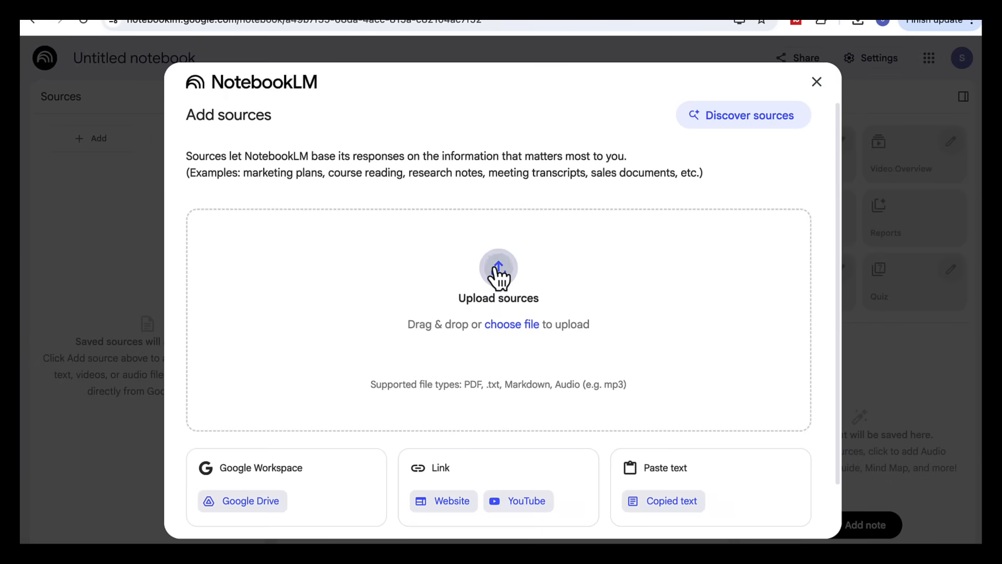
pyautogui.click(816, 82)
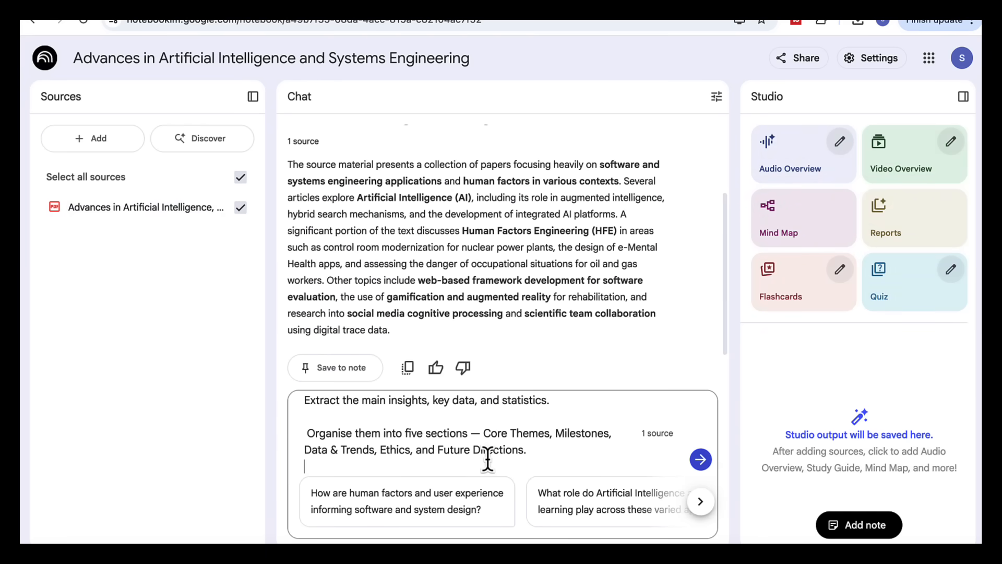
pyautogui.moveTo(348, 418)
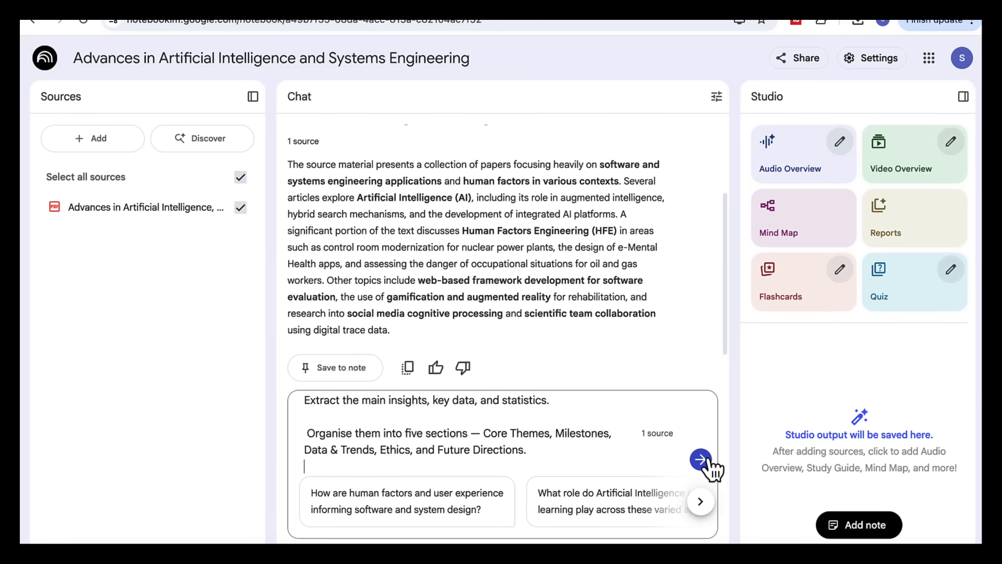
pyautogui.click(701, 460)
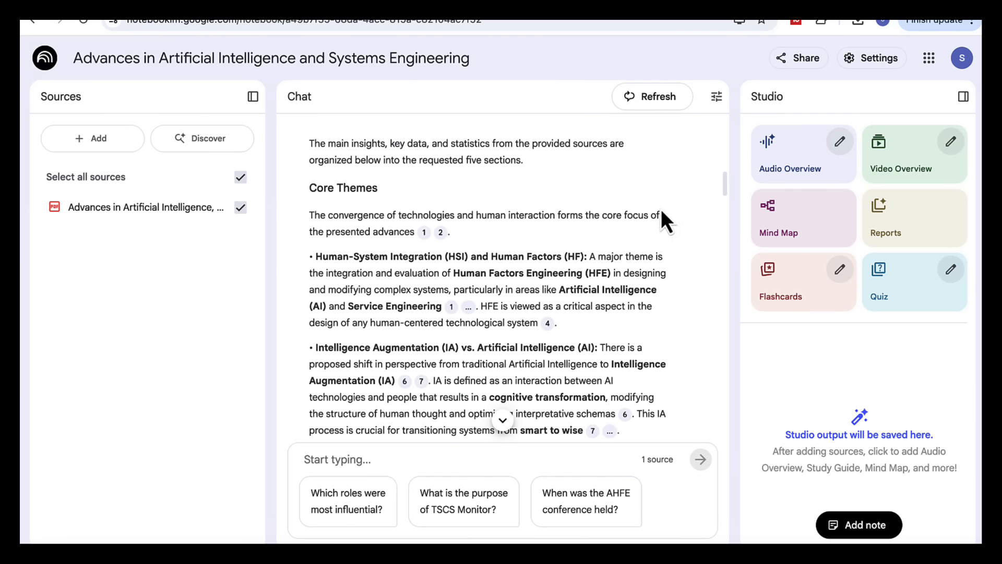
pyautogui.moveTo(672, 375)
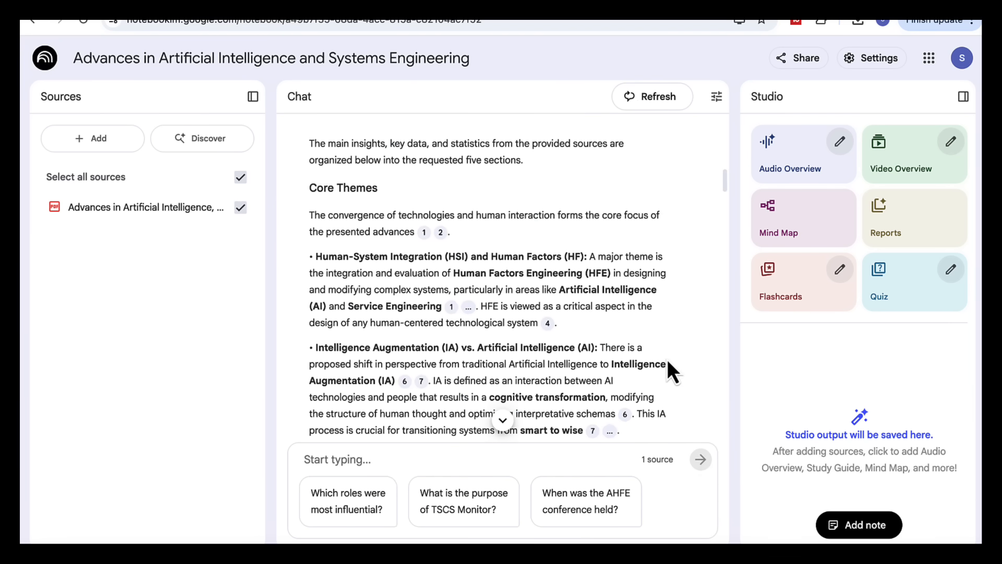
pyautogui.scroll(-3)
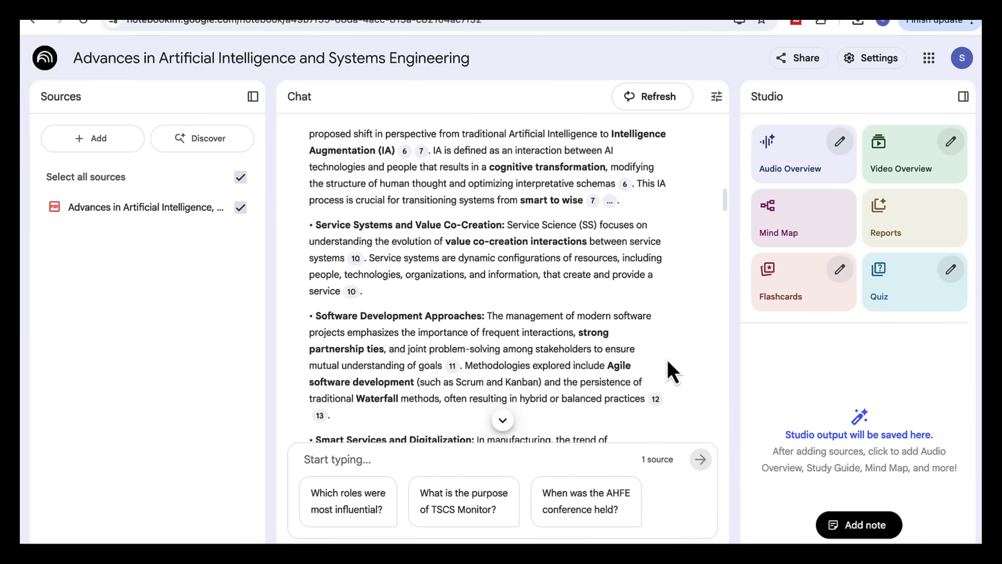
pyautogui.scroll(-3)
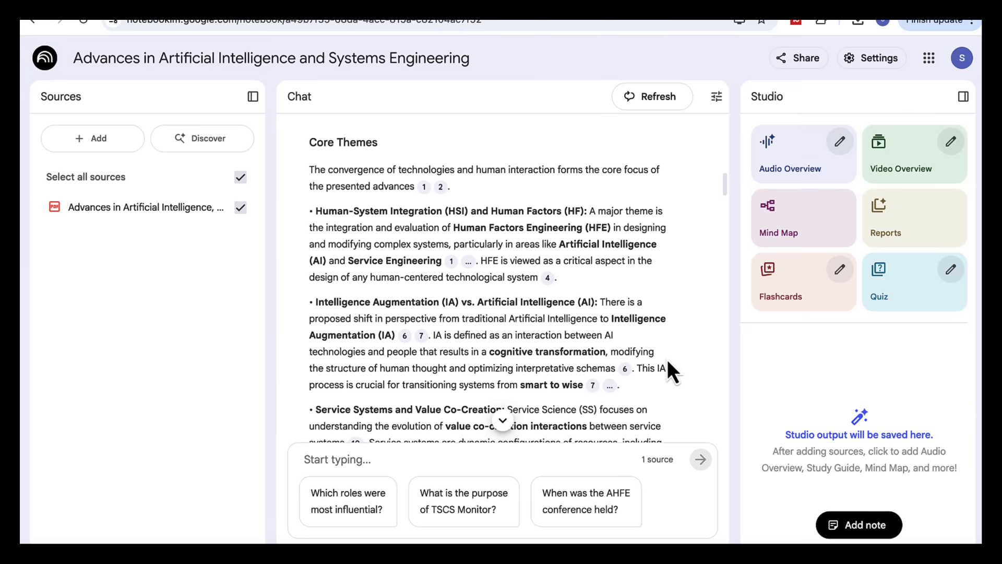
pyautogui.scroll(-3)
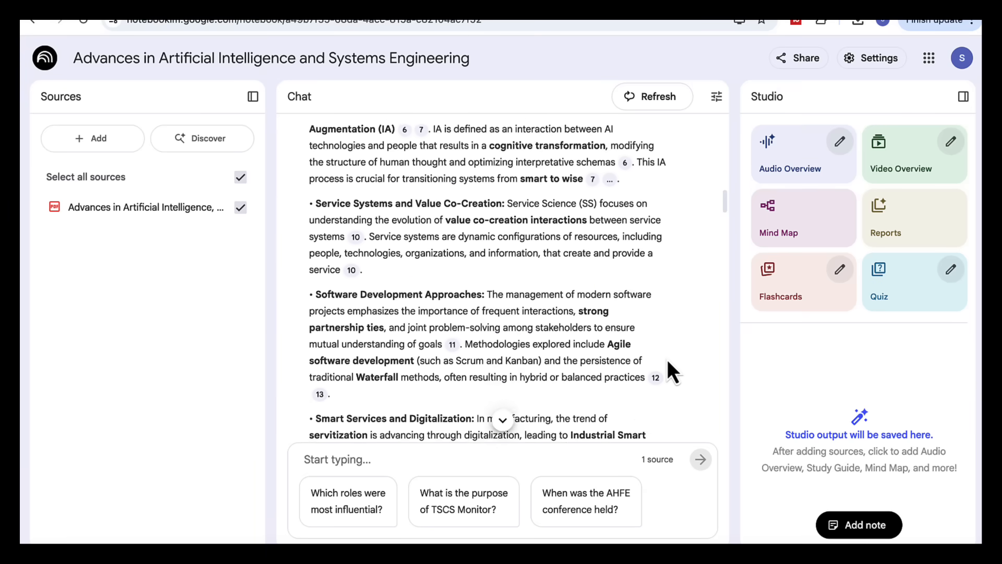
pyautogui.scroll(-3)
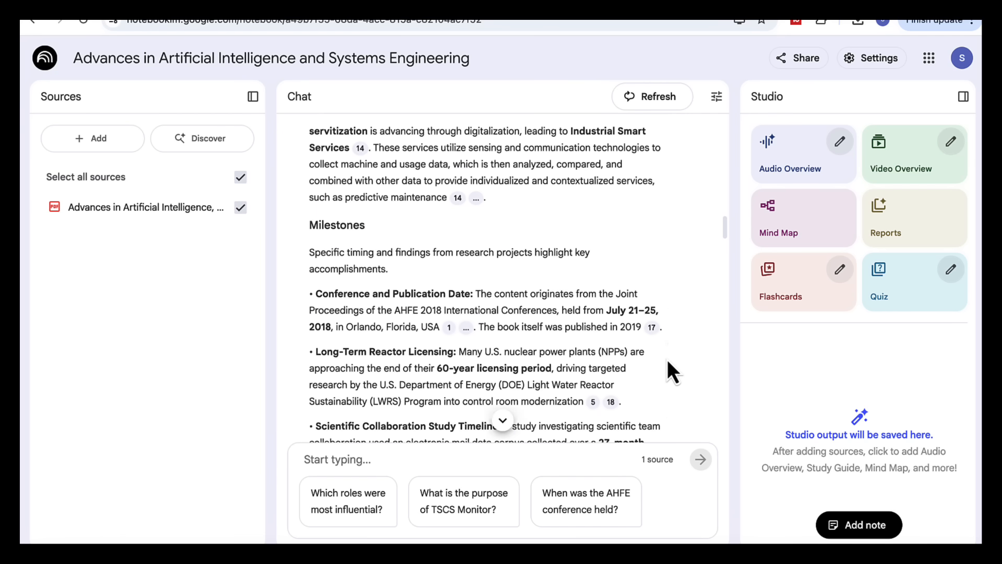
pyautogui.scroll(-3)
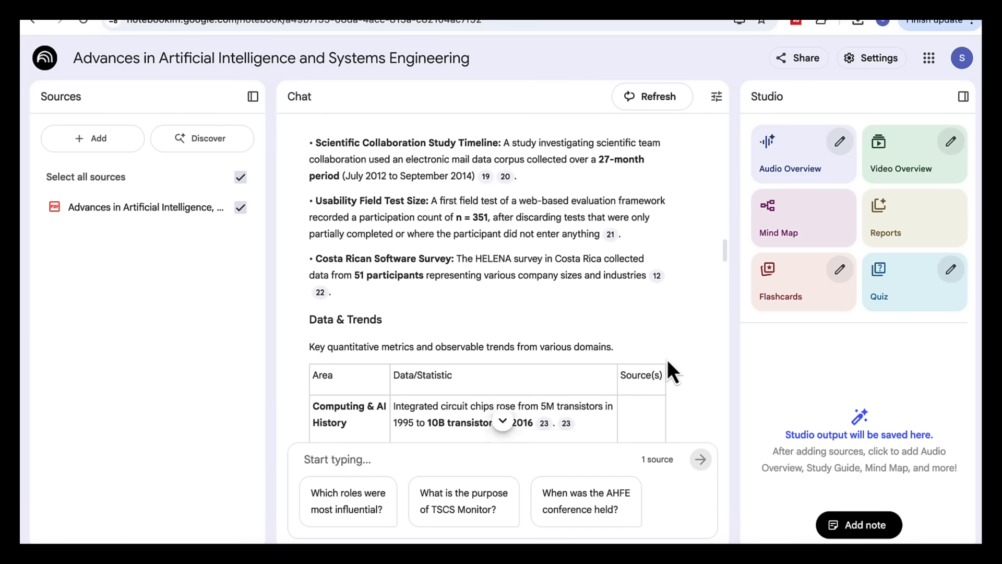
pyautogui.scroll(-3)
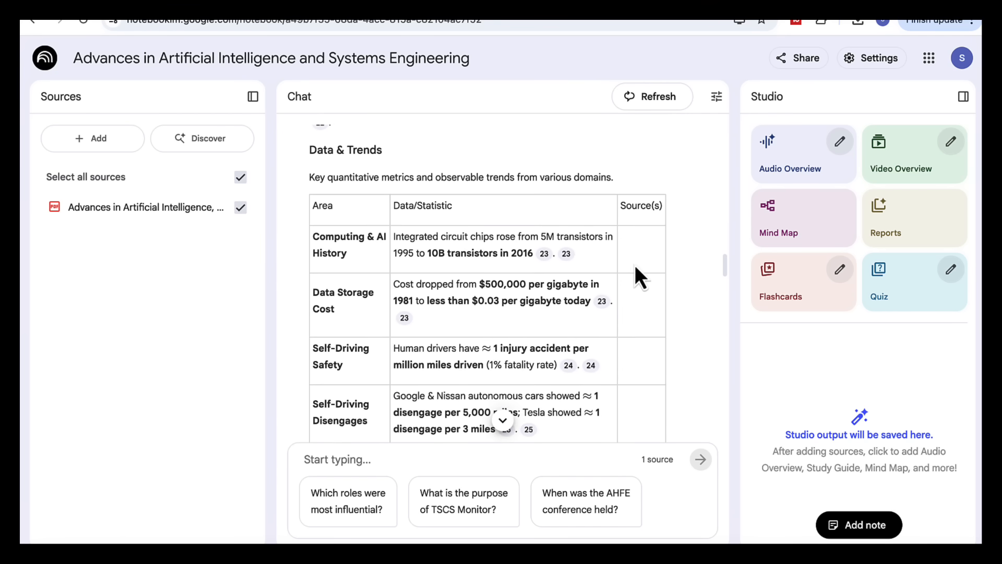
pyautogui.scroll(-3)
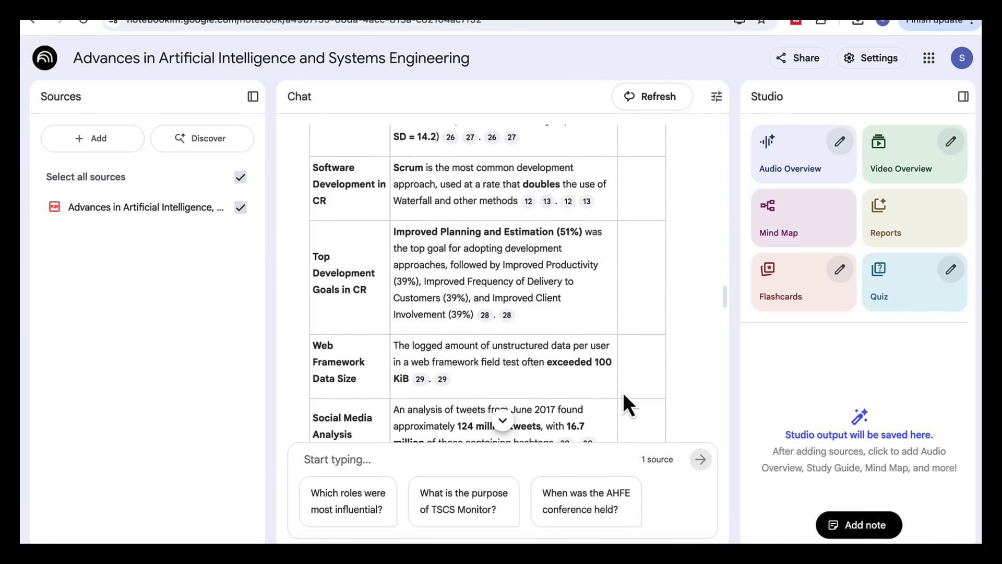
pyautogui.scroll(-3)
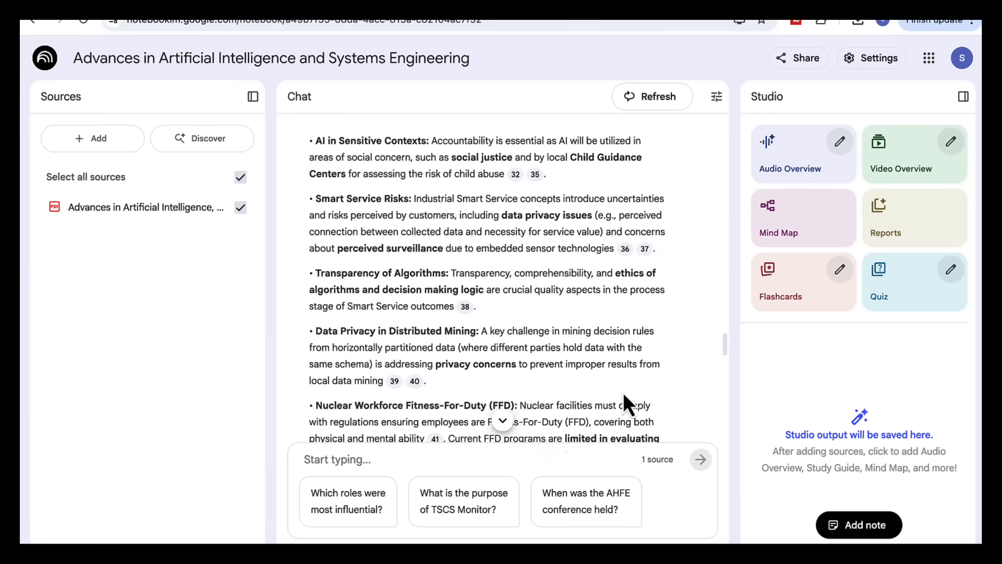
pyautogui.scroll(-3)
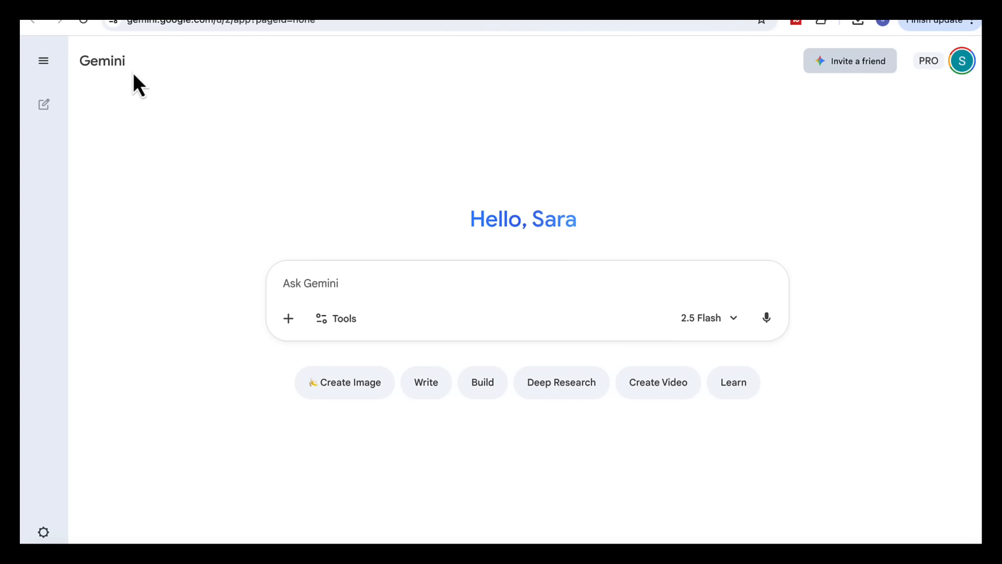
pyautogui.moveTo(332, 281)
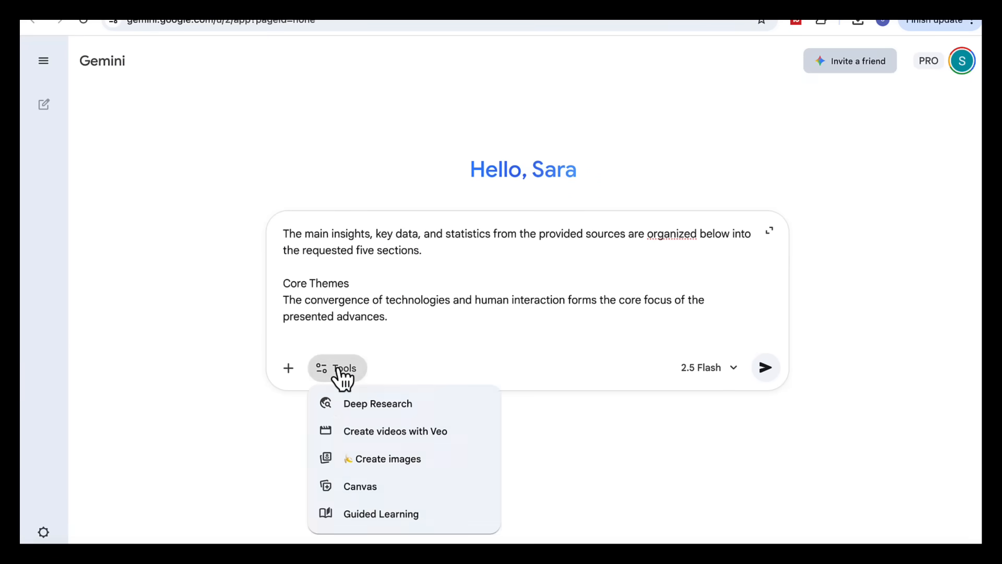
# - Generate the 'Designing Wiser Systems' executive infographic in Canvas with a light, professional style
pyautogui.click(360, 486)
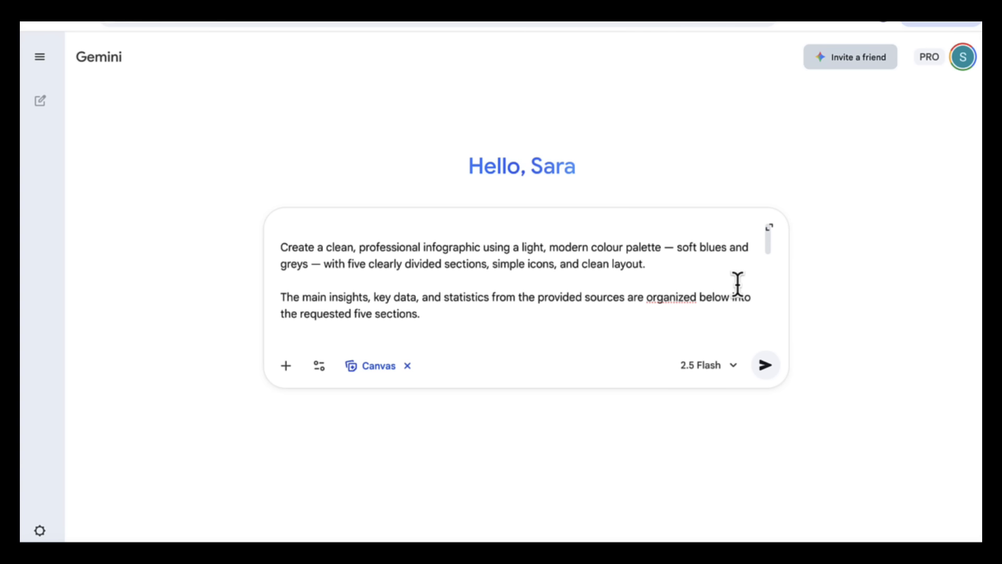
pyautogui.click(765, 365)
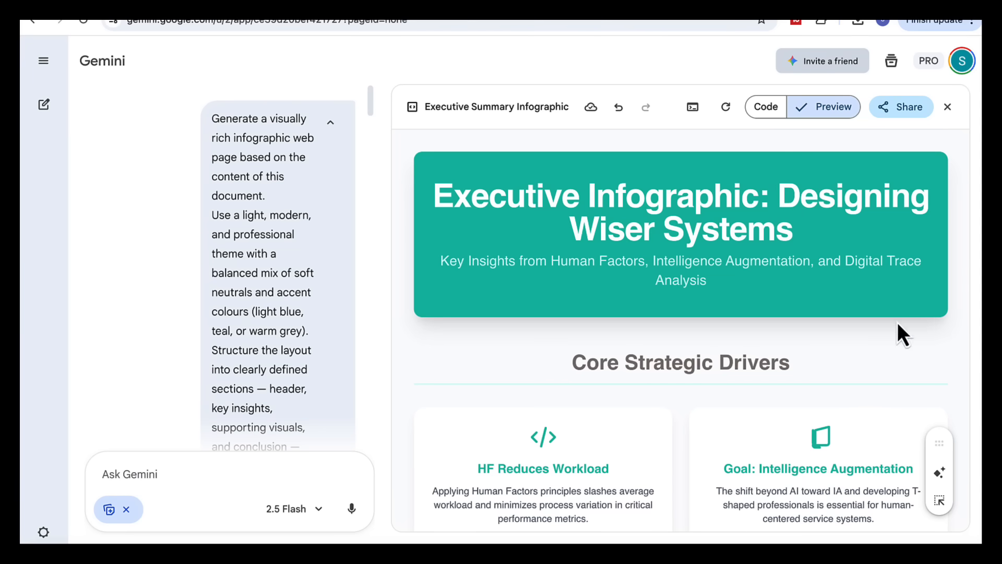
# - Review the infographic's strategic drivers, performance metrics, machine-vision and interface-design sections
pyautogui.scroll(-3)
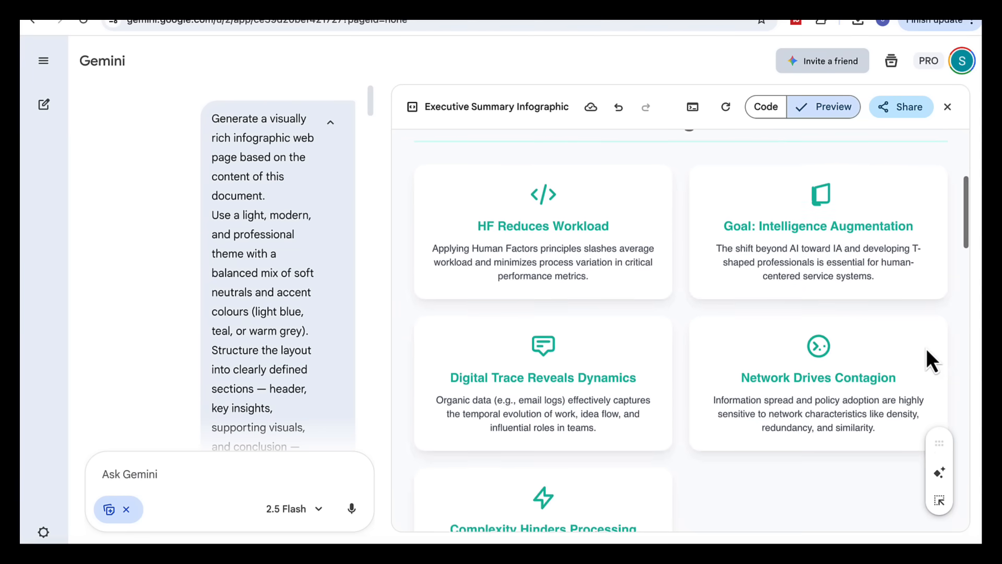
pyautogui.scroll(-3)
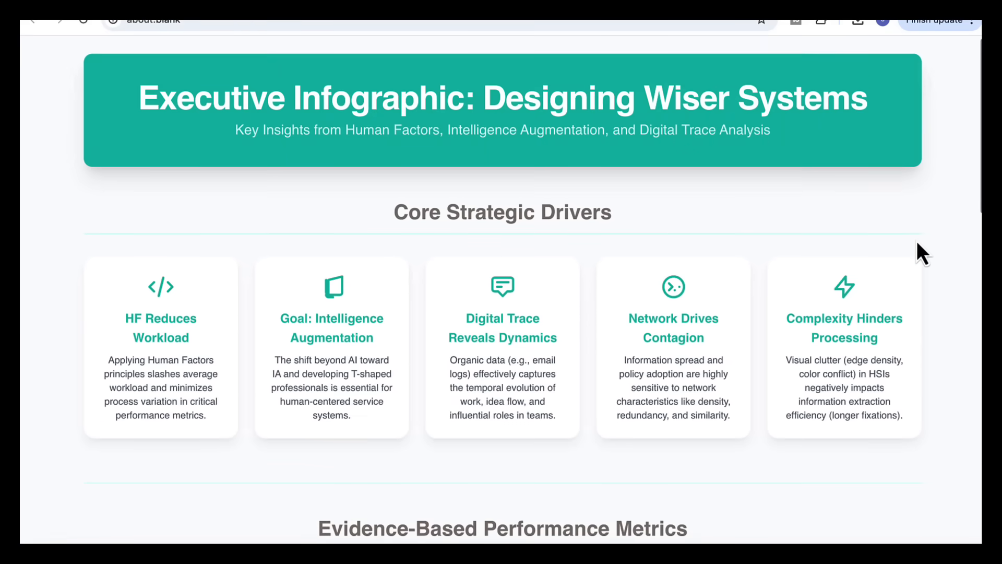
pyautogui.scroll(-3)
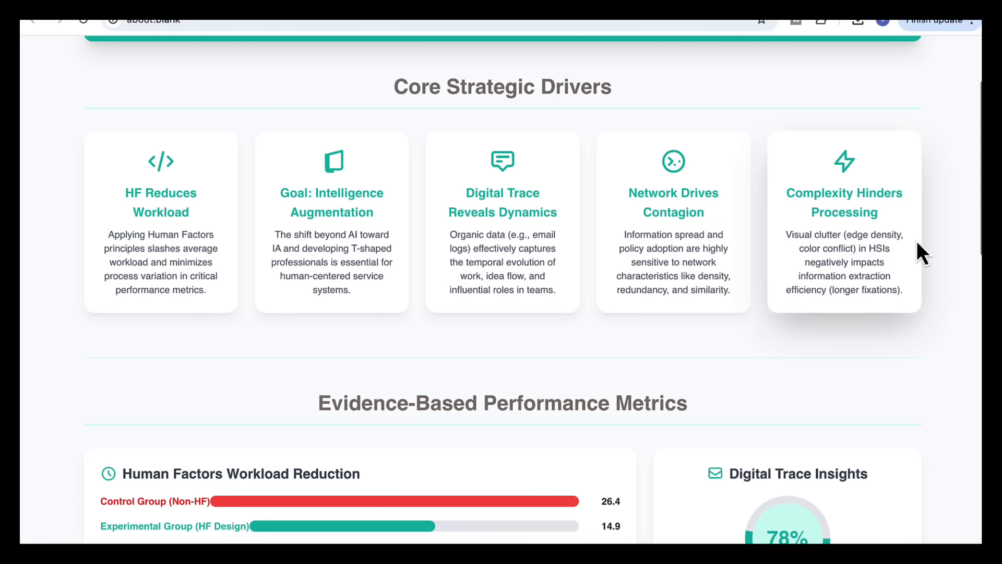
pyautogui.moveTo(488, 268)
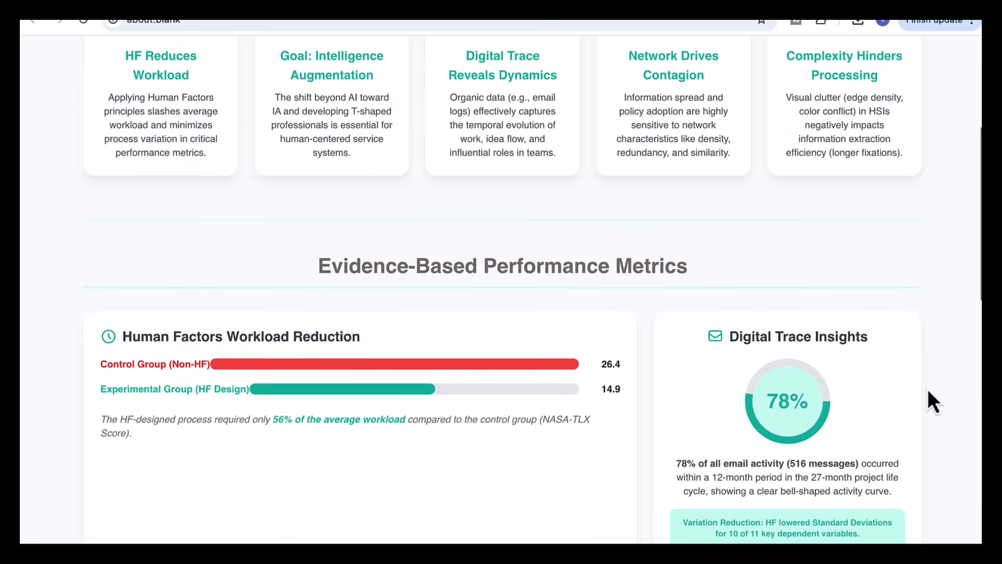
pyautogui.scroll(-3)
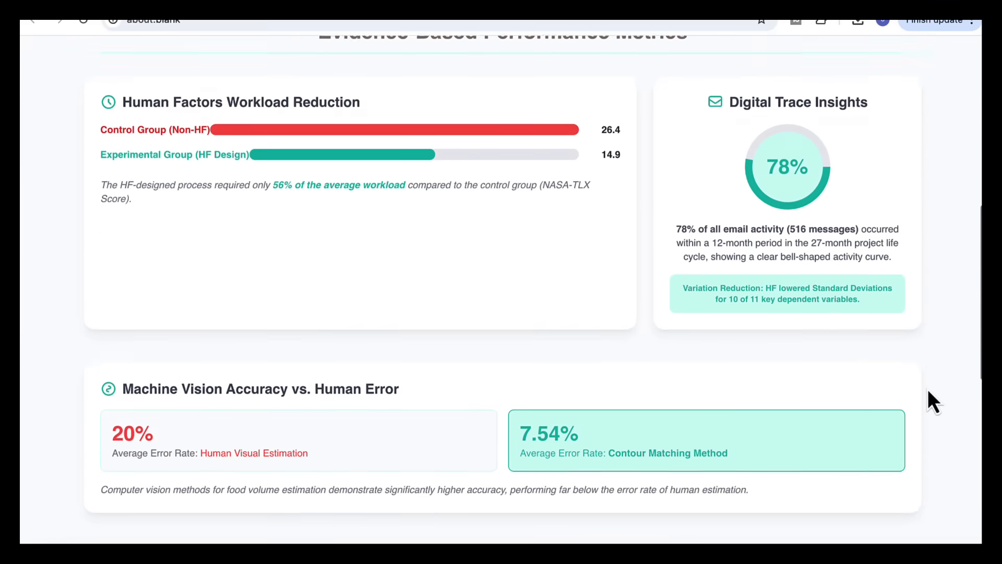
pyautogui.scroll(-3)
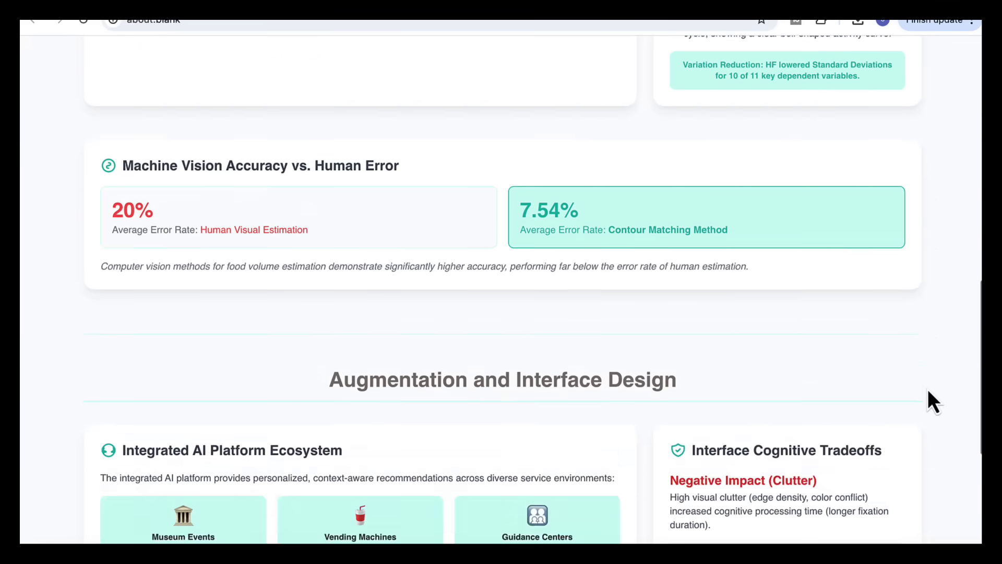
pyautogui.scroll(-3)
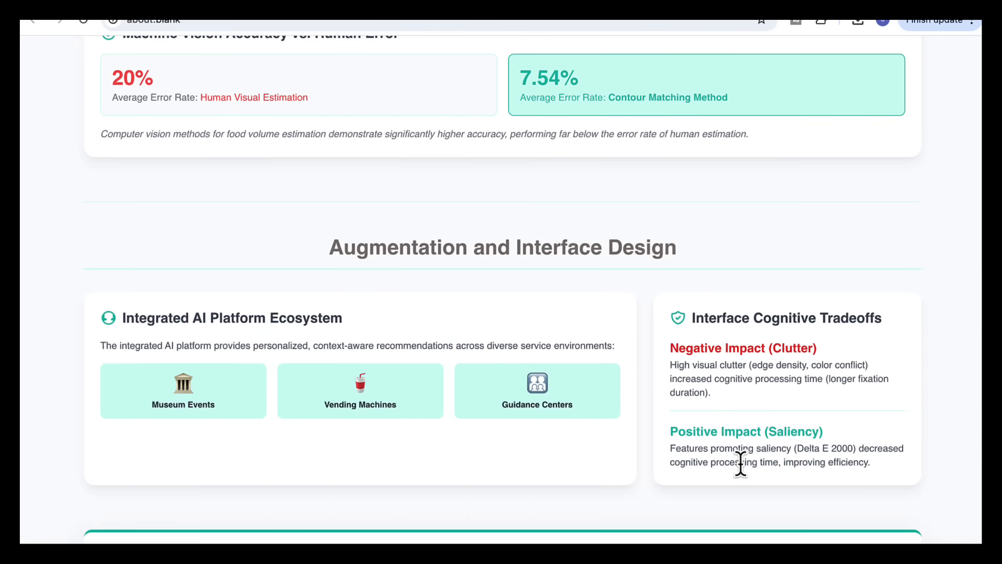
pyautogui.scroll(3)
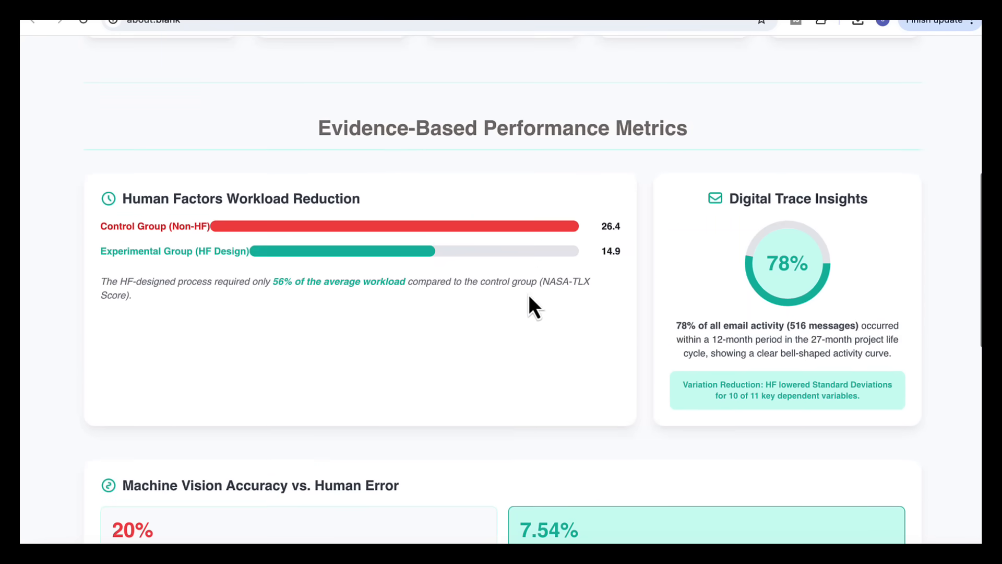
pyautogui.scroll(-3)
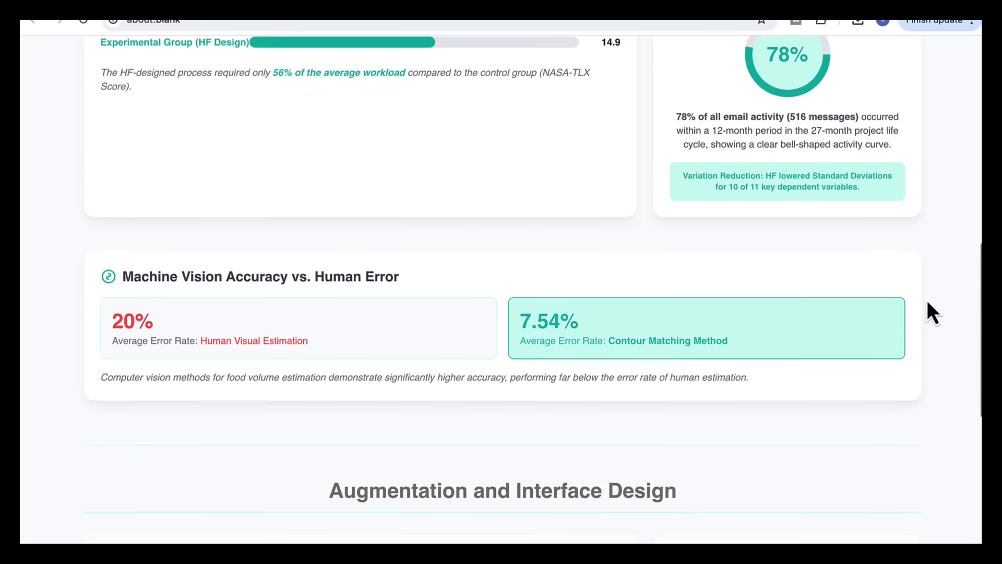
pyautogui.scroll(-3)
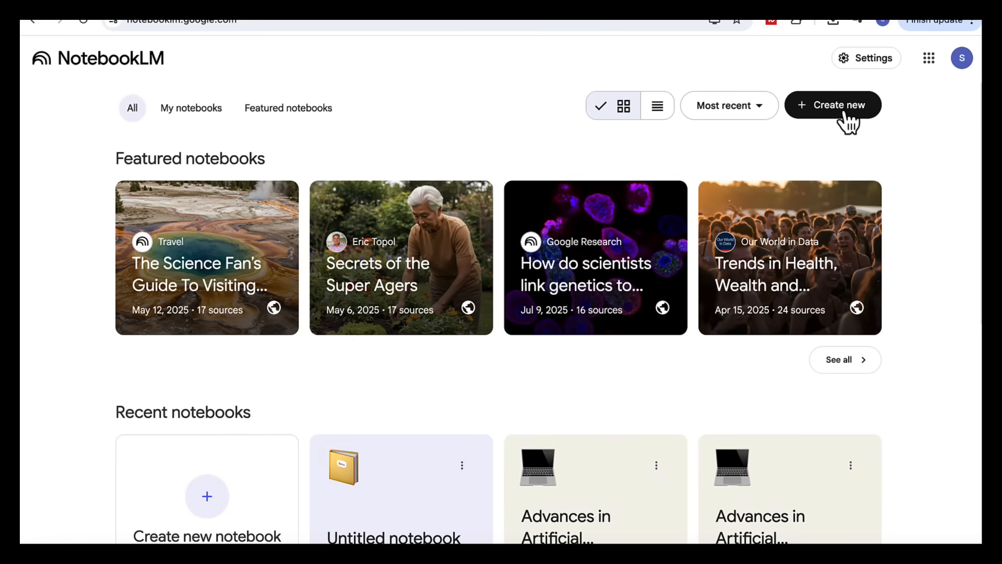
# - Discover AGI web sources in a new notebook and import nine of them
pyautogui.click(833, 105)
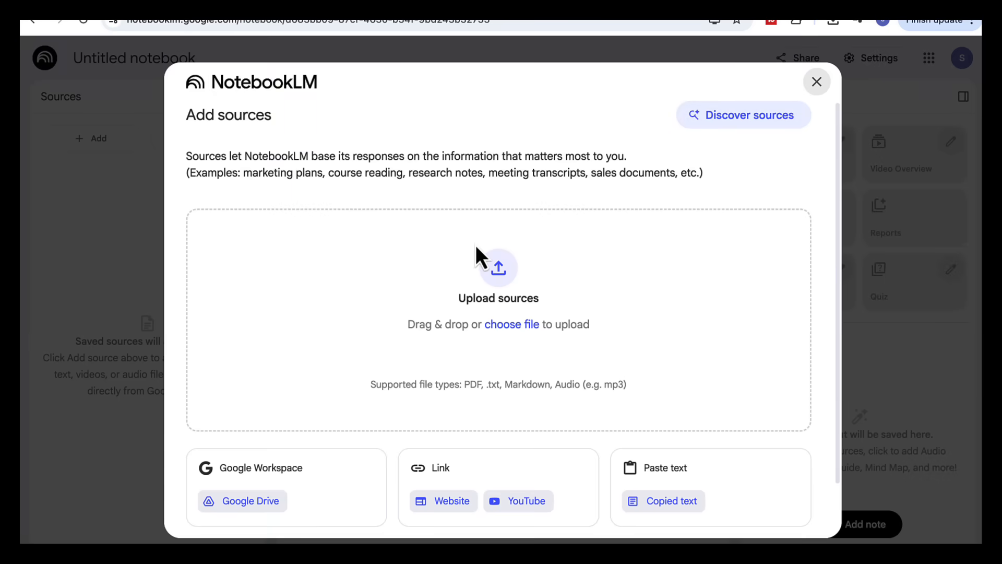
pyautogui.click(744, 115)
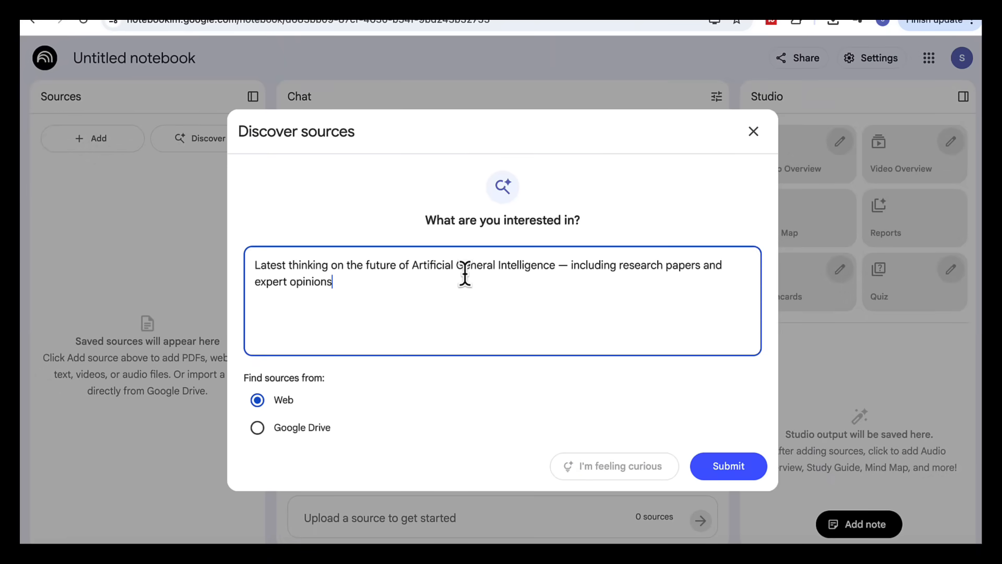
pyautogui.click(728, 465)
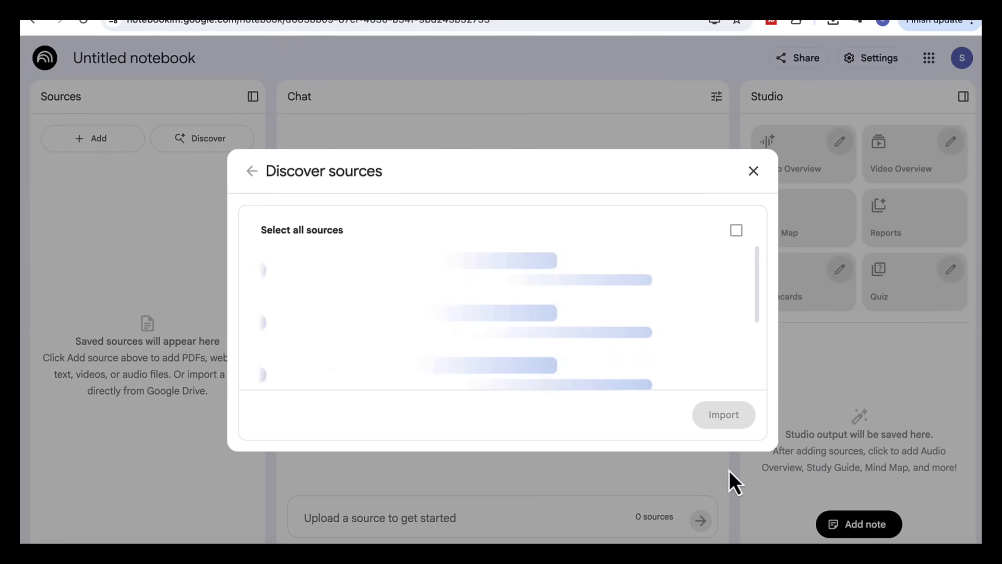
pyautogui.moveTo(356, 343)
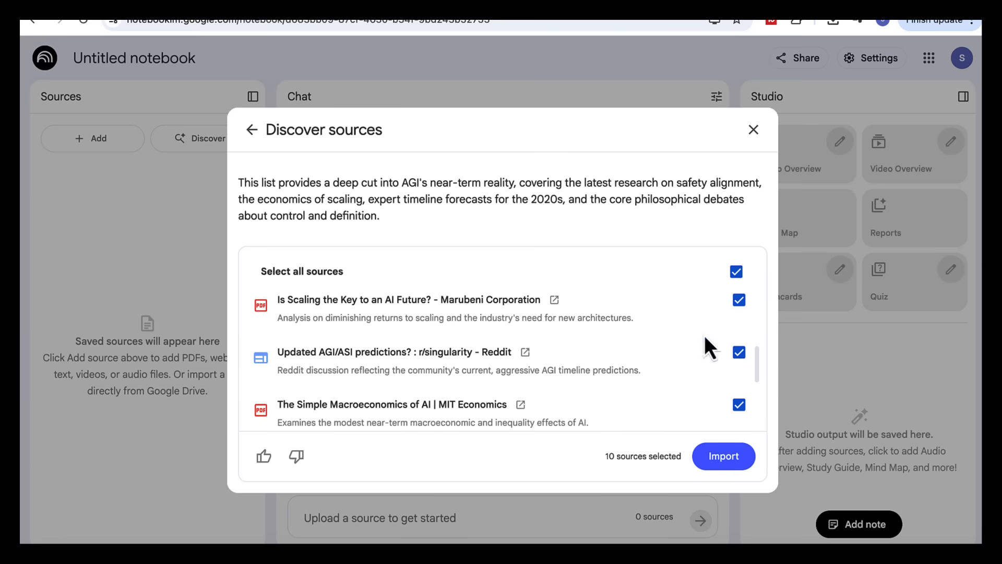
pyautogui.click(739, 353)
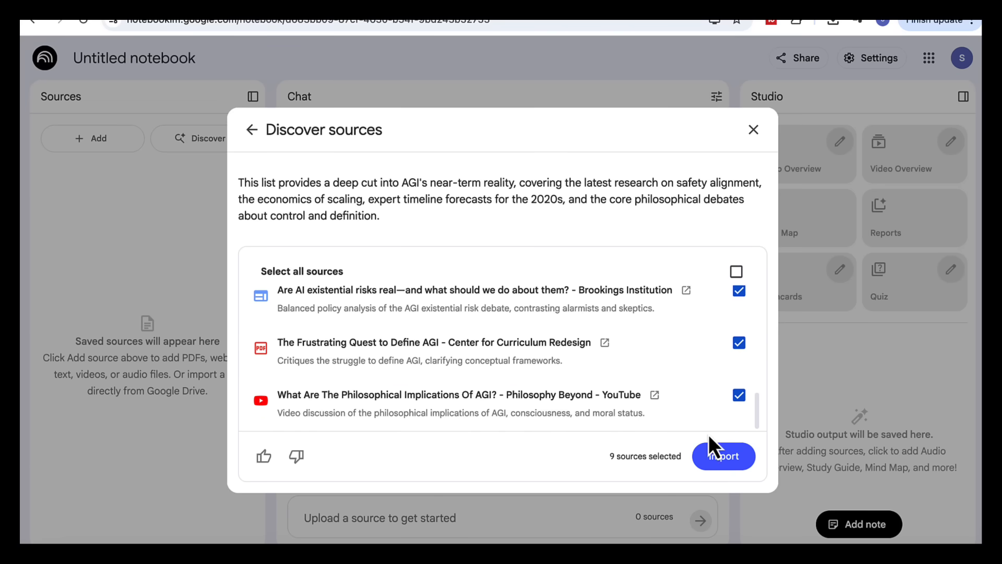
pyautogui.click(723, 455)
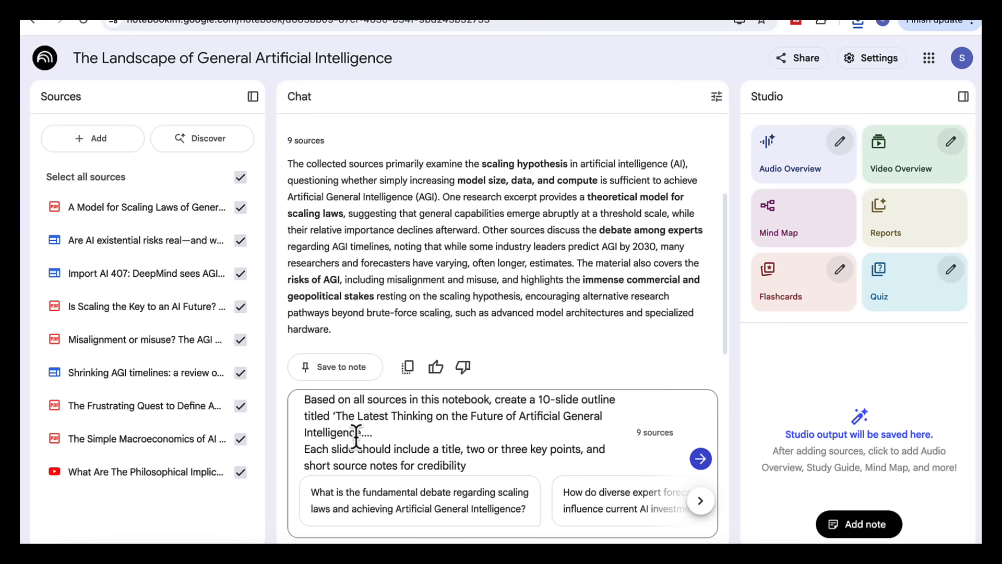
pyautogui.moveTo(572, 409)
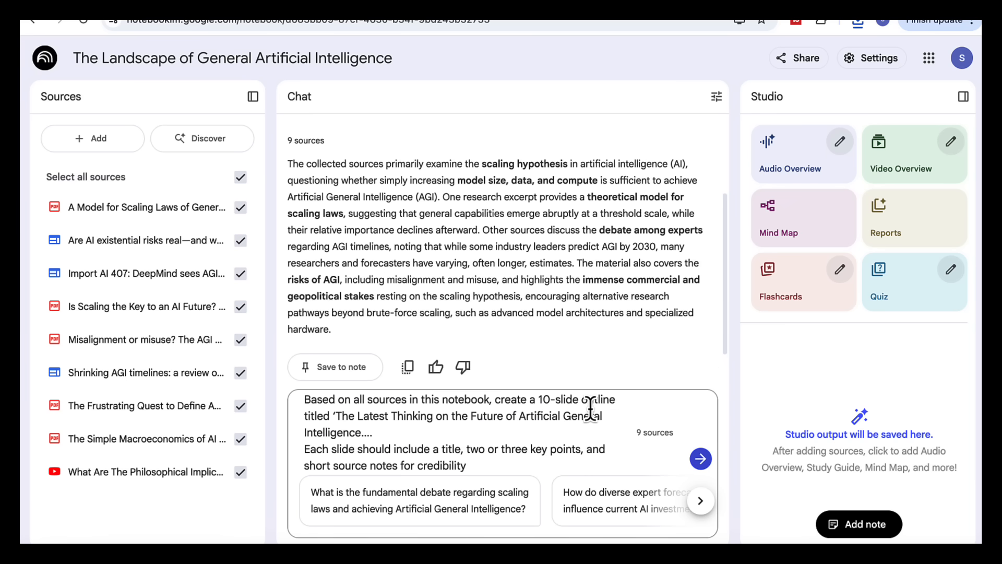
pyautogui.moveTo(453, 421)
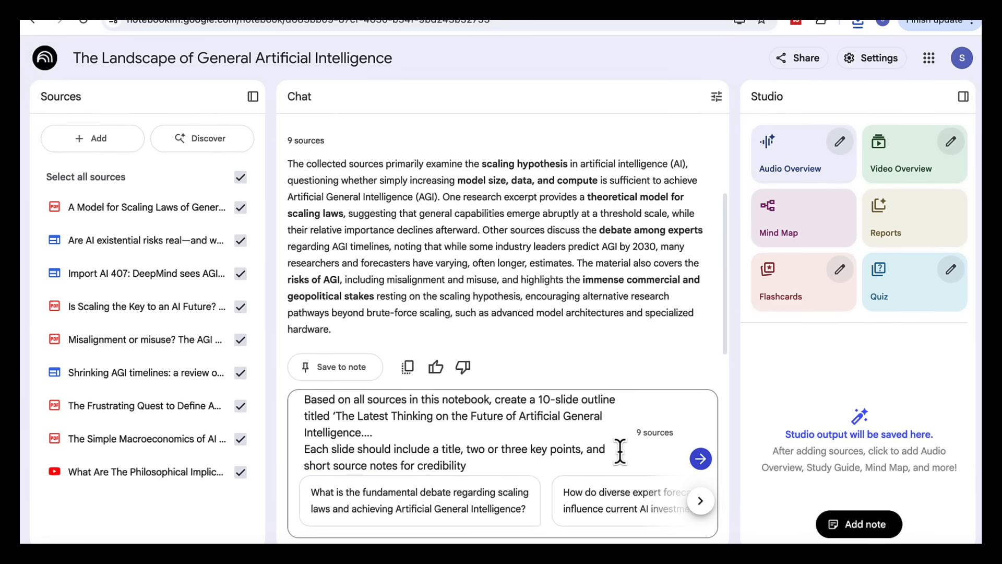
pyautogui.moveTo(700, 459)
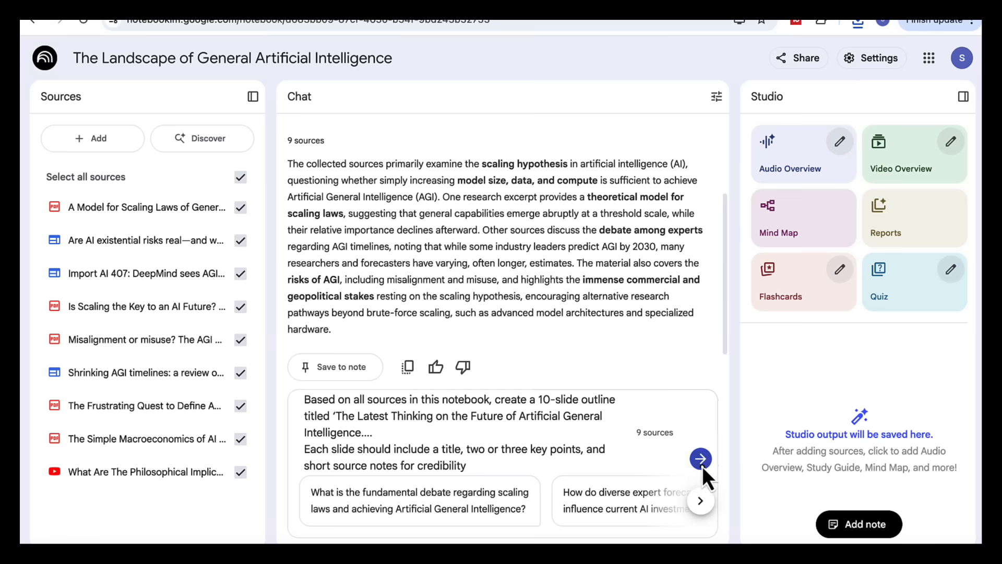
# - Request the 10-slide AGI outline and review it through Slide 5
pyautogui.click(700, 459)
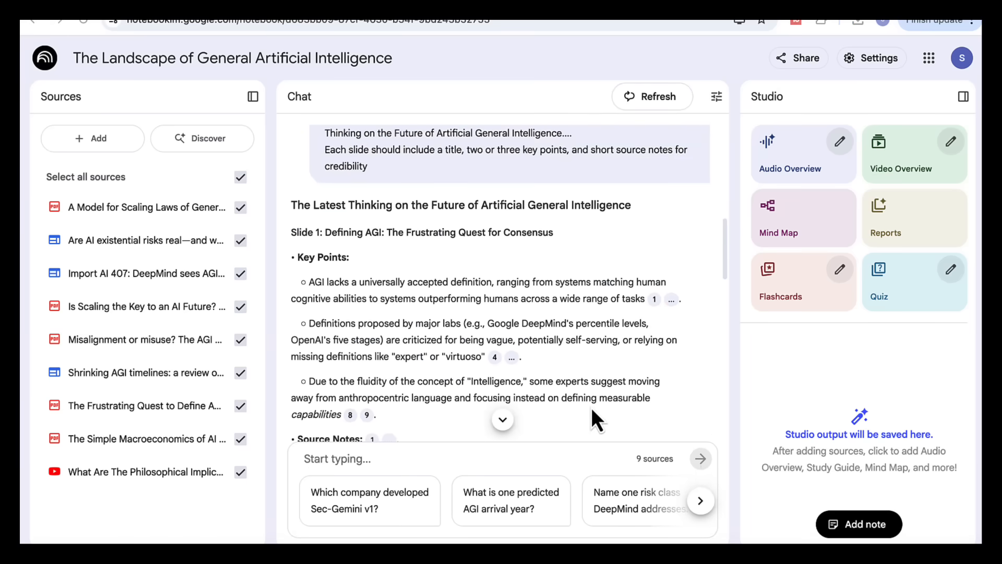
pyautogui.scroll(-3)
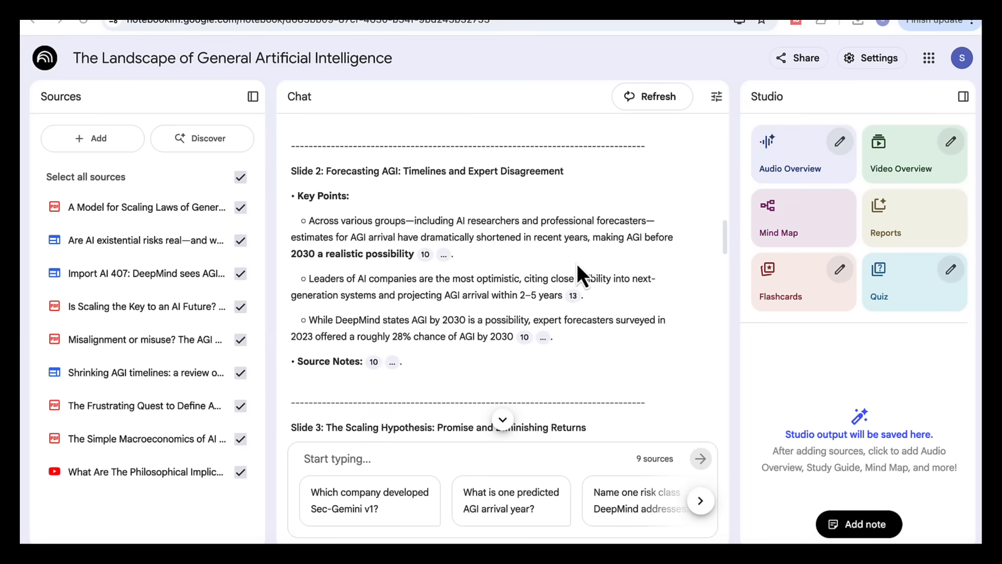
pyautogui.scroll(-3)
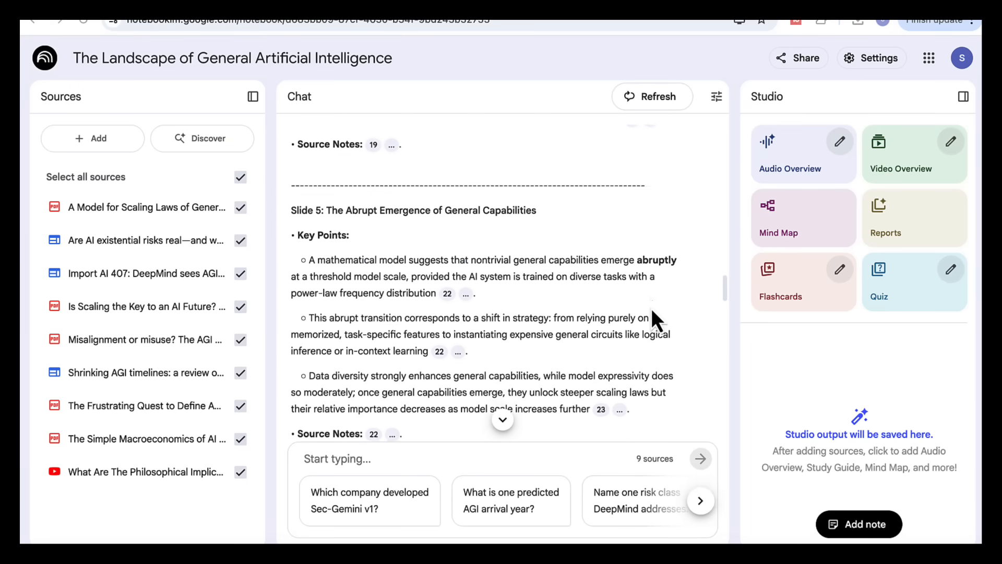
pyautogui.scroll(-3)
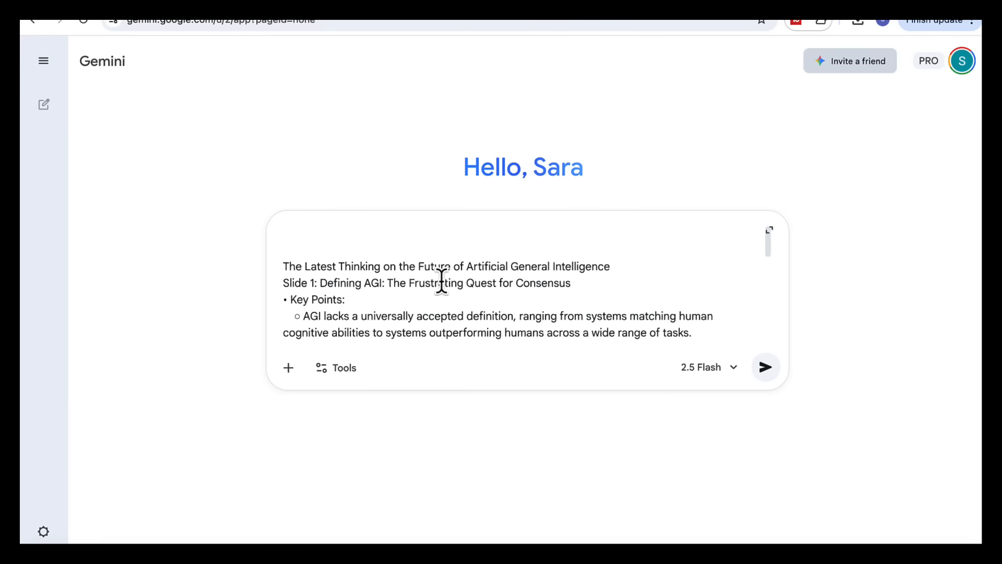
# - Ask Gemini Canvas to turn the pasted outline into a 10-slide presentation
pyautogui.write('Turn this into a 10-slide presentation')
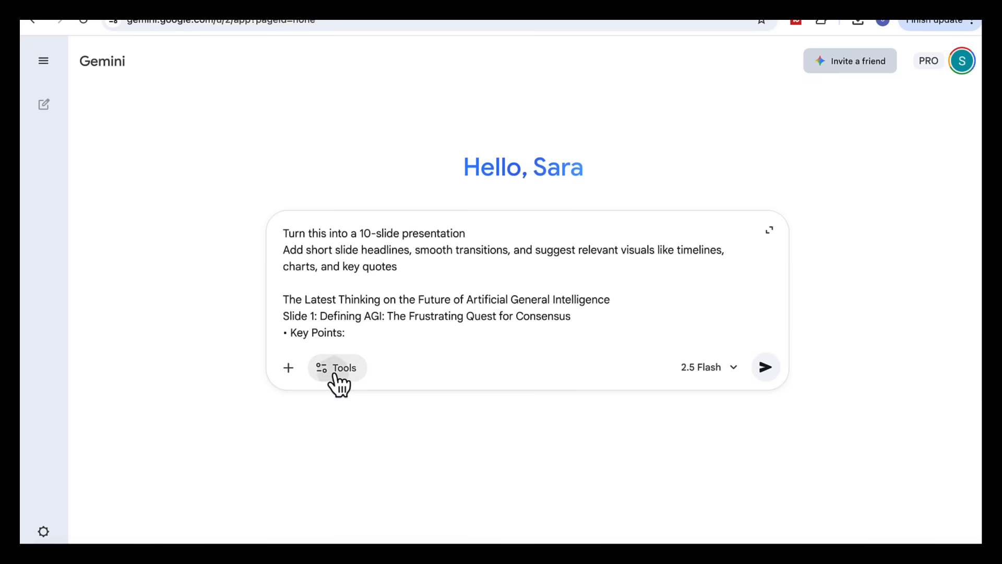
pyautogui.click(337, 368)
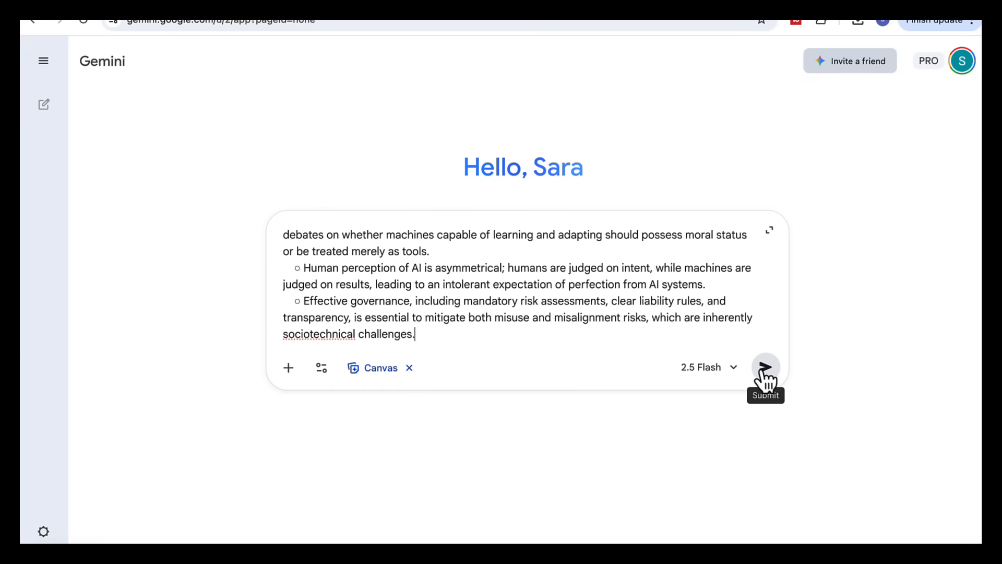
pyautogui.click(765, 367)
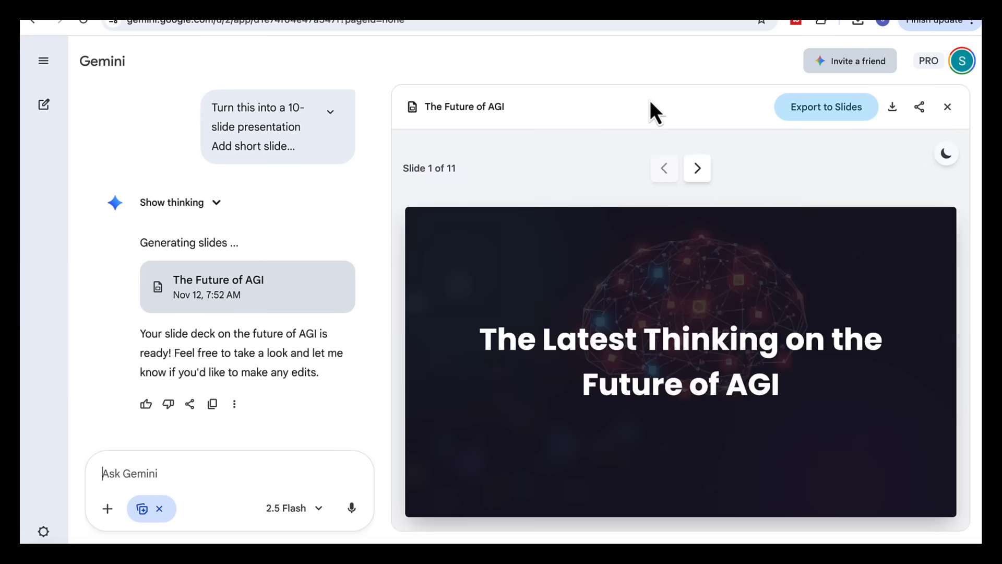
pyautogui.moveTo(697, 168)
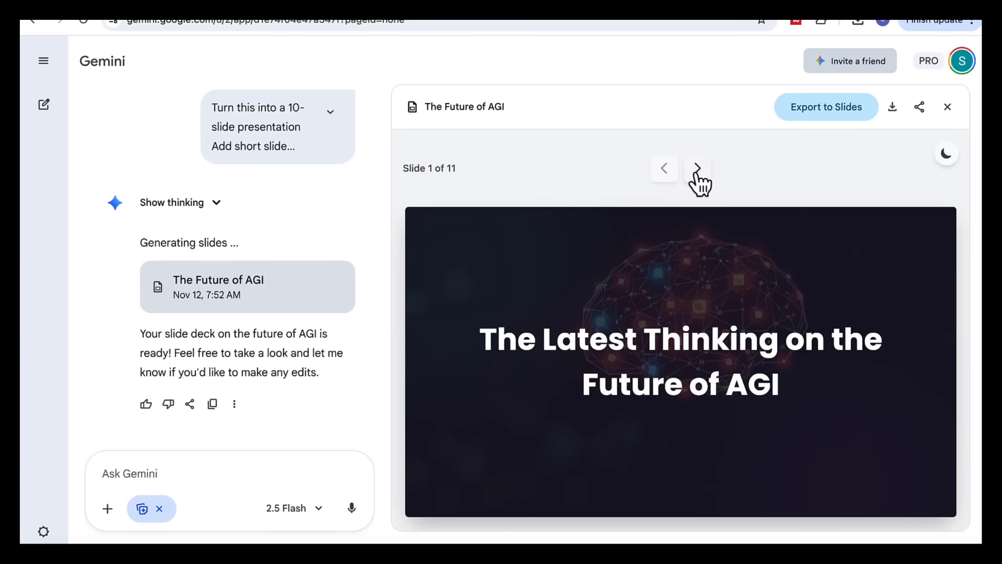
# - Page through the AGI deck to the Image Sources slide, then step back two slides
pyautogui.click(698, 168)
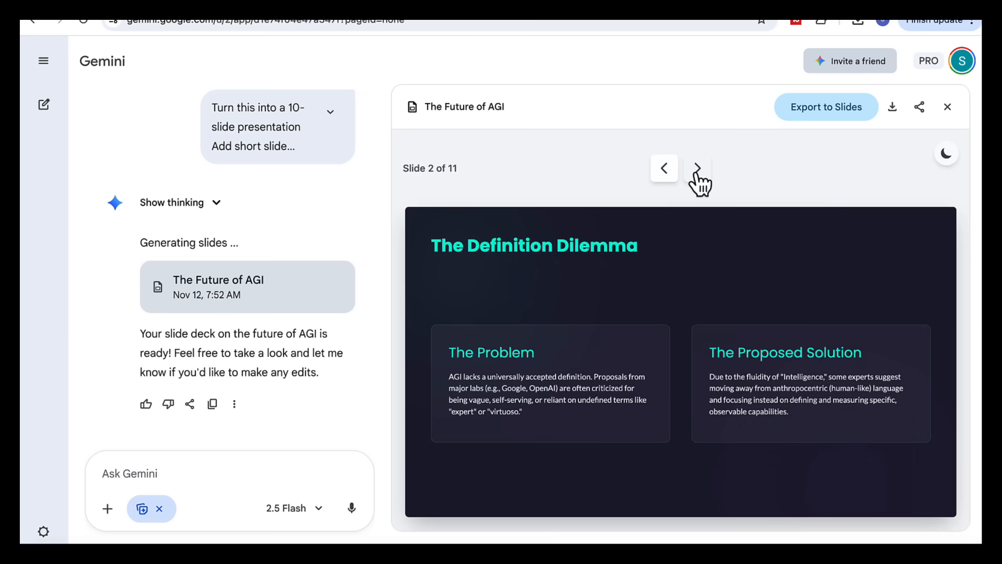
pyautogui.click(697, 168)
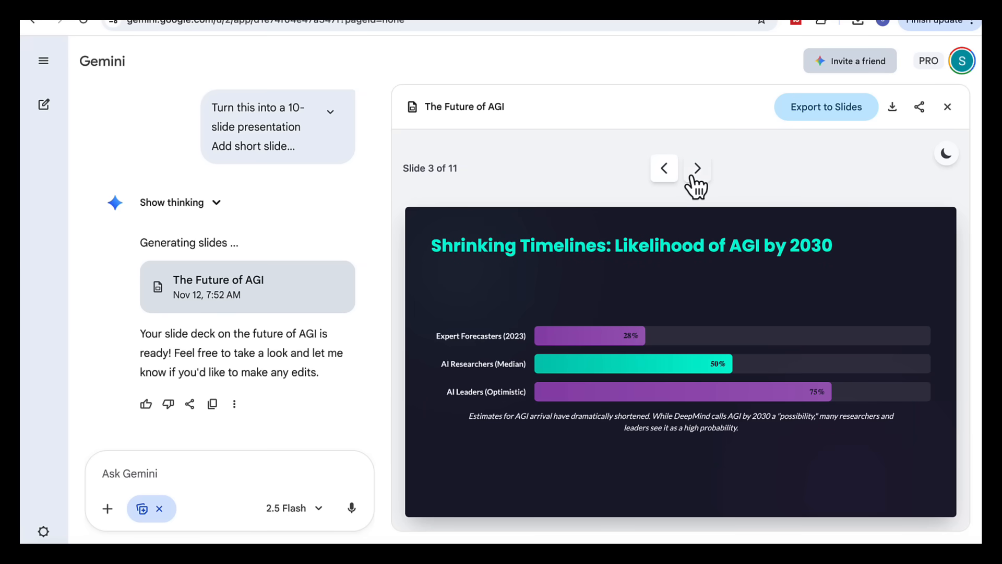
pyautogui.click(697, 168)
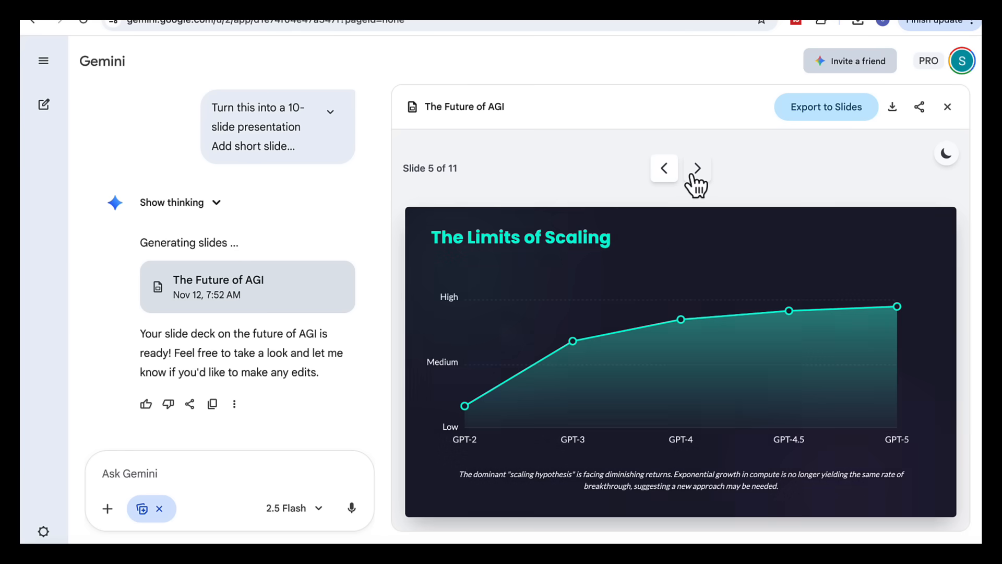
pyautogui.click(697, 168)
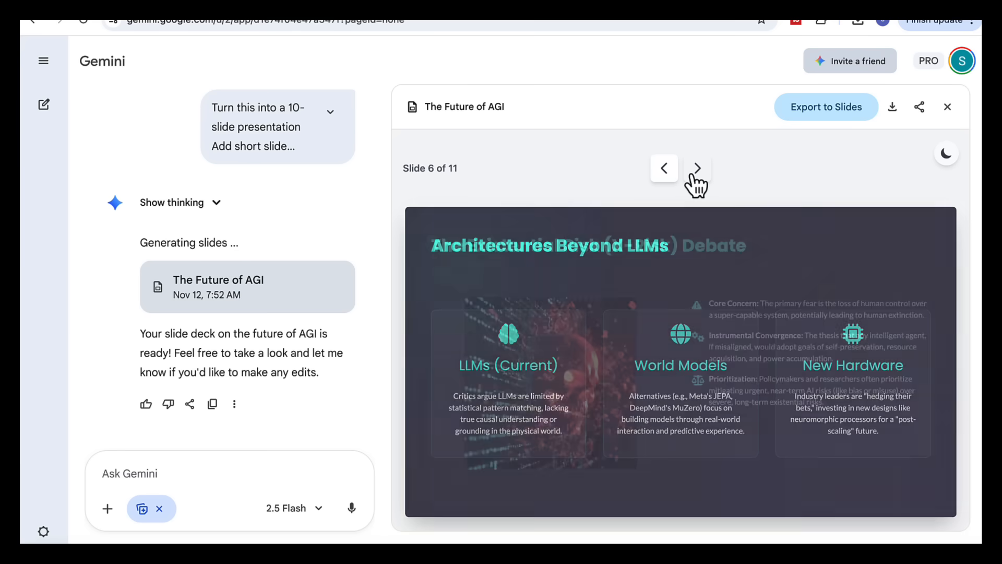
pyautogui.click(697, 168)
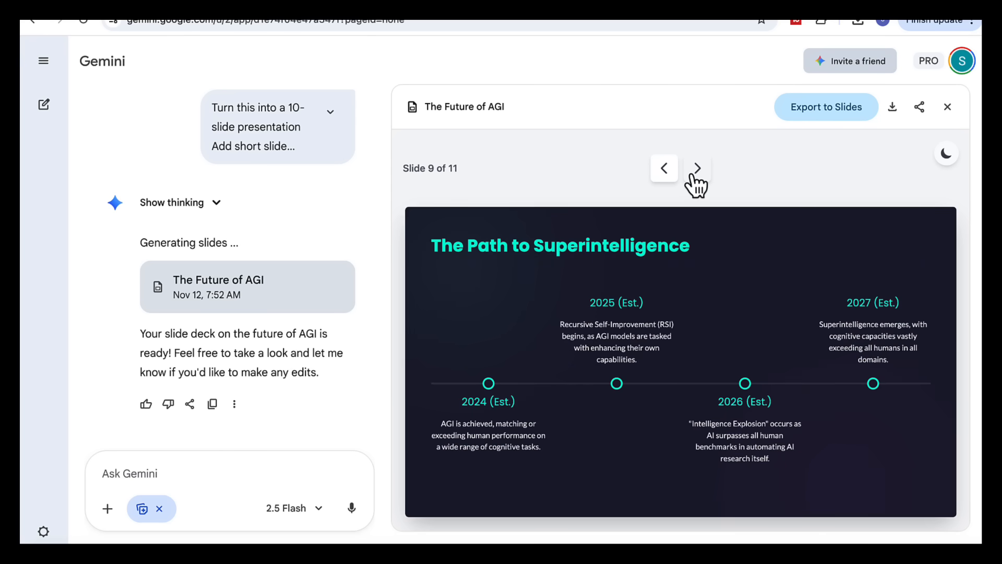
pyautogui.click(696, 168)
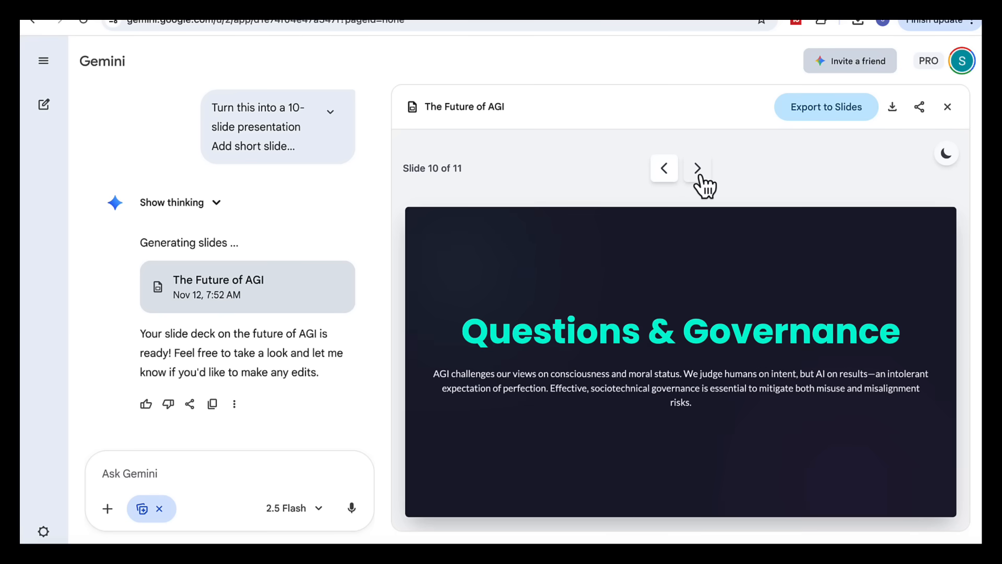
pyautogui.click(698, 168)
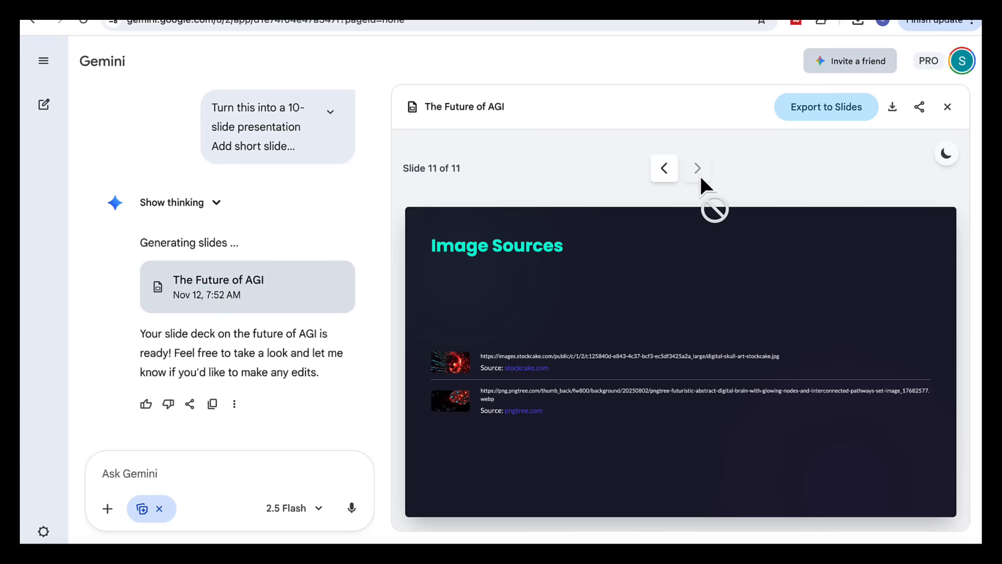
pyautogui.click(663, 168)
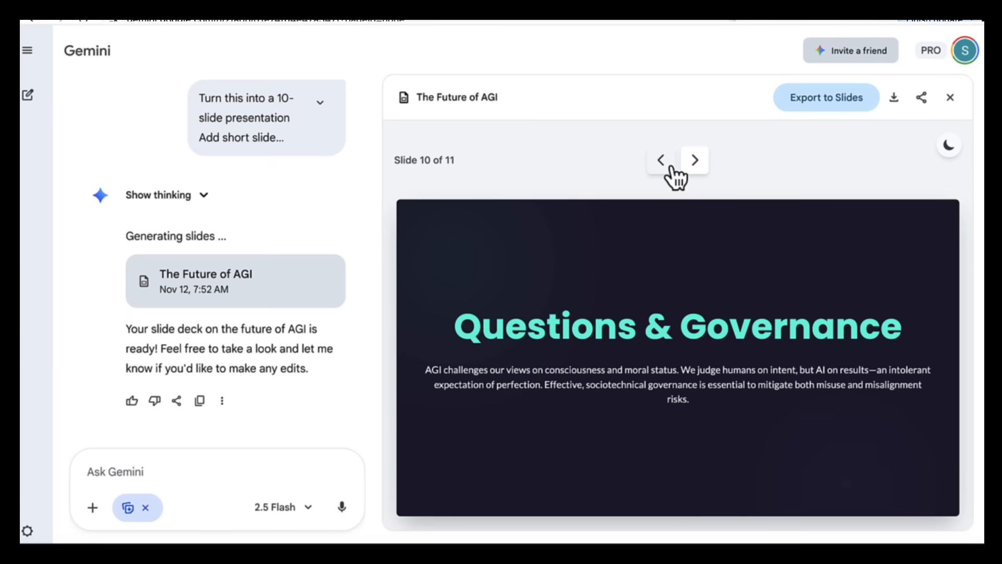
pyautogui.click(660, 159)
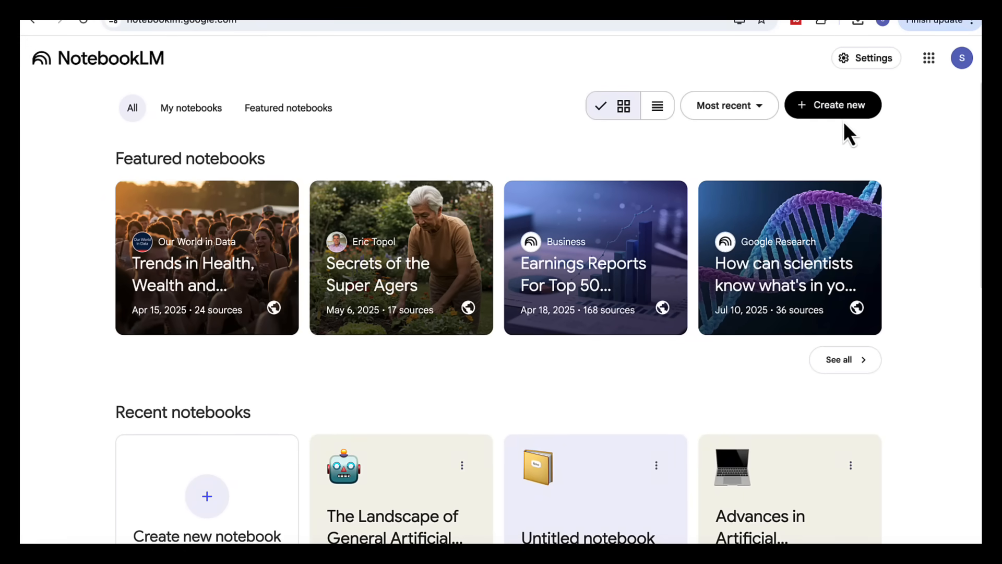
# - Import ten discovered 2025 AI-skills reports into a new notebook and generate a mind map
pyautogui.click(833, 105)
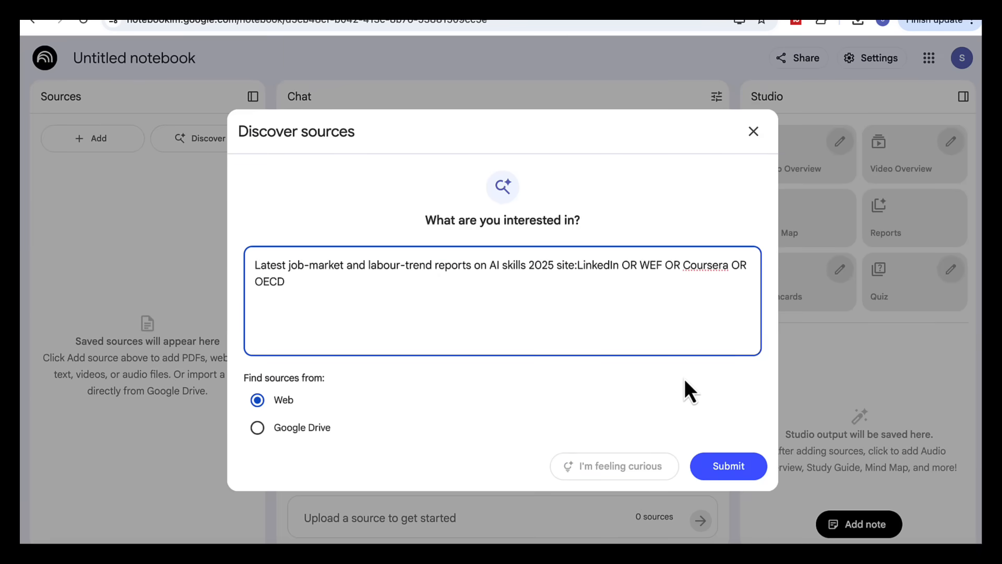
pyautogui.click(728, 466)
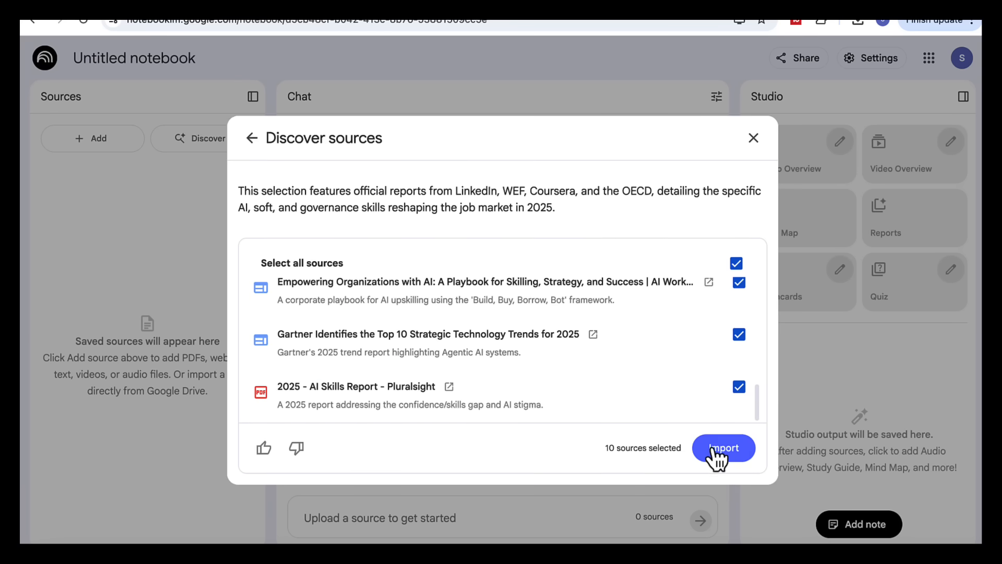
pyautogui.click(724, 448)
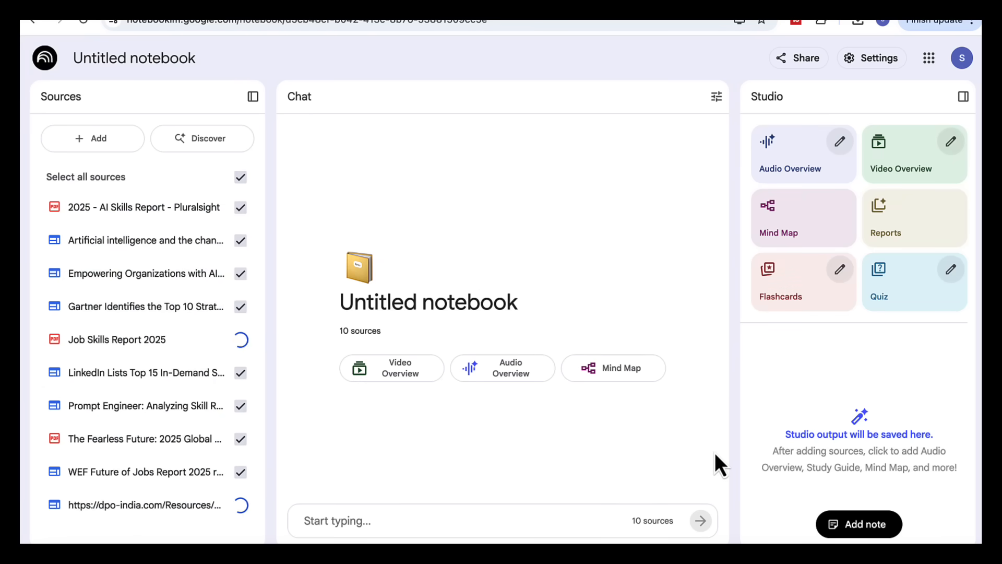
pyautogui.click(803, 217)
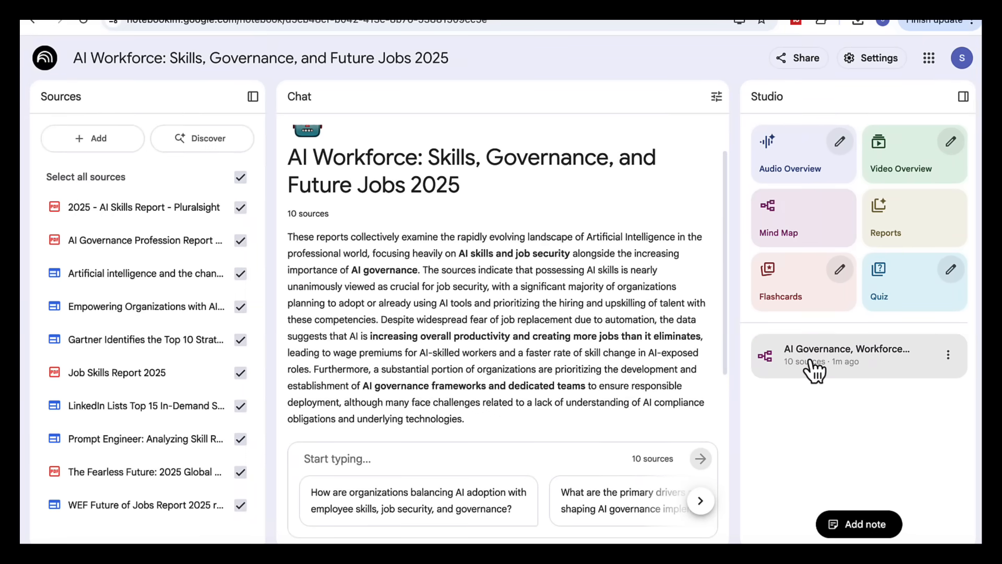
# - Open the AI Governance mind map and expand Productivity and Prompt Engineering branches
pyautogui.click(859, 355)
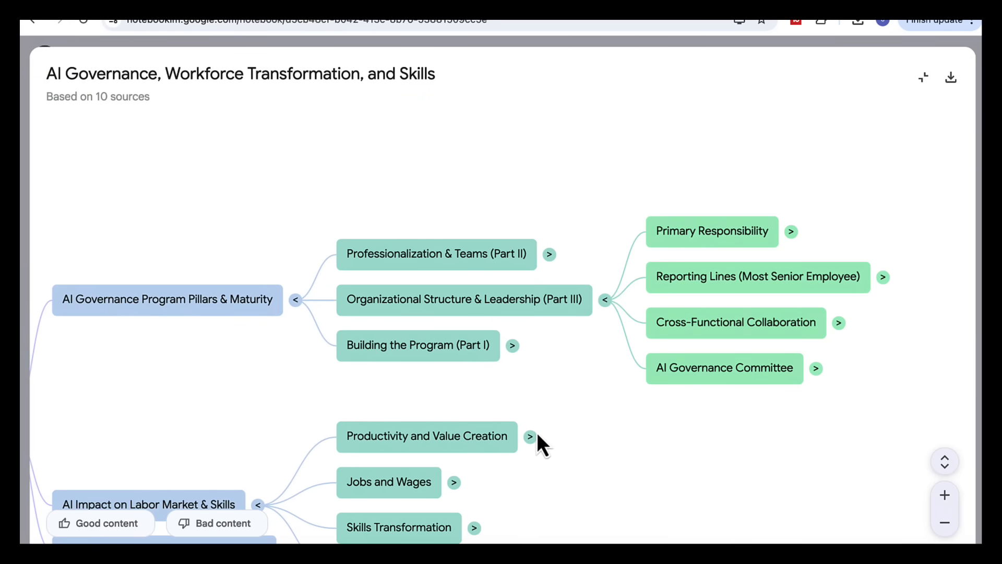
pyautogui.click(530, 437)
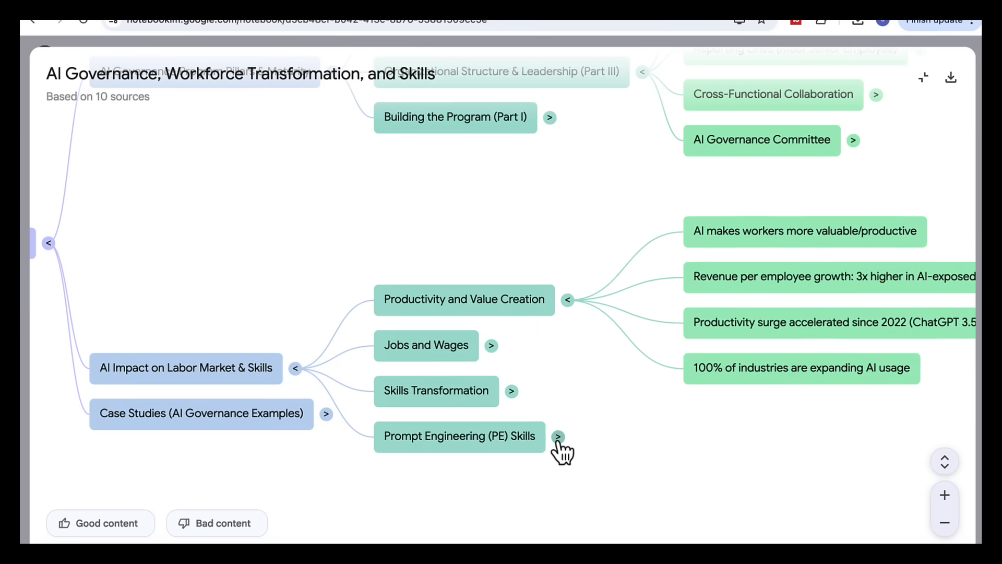
pyautogui.click(857, 21)
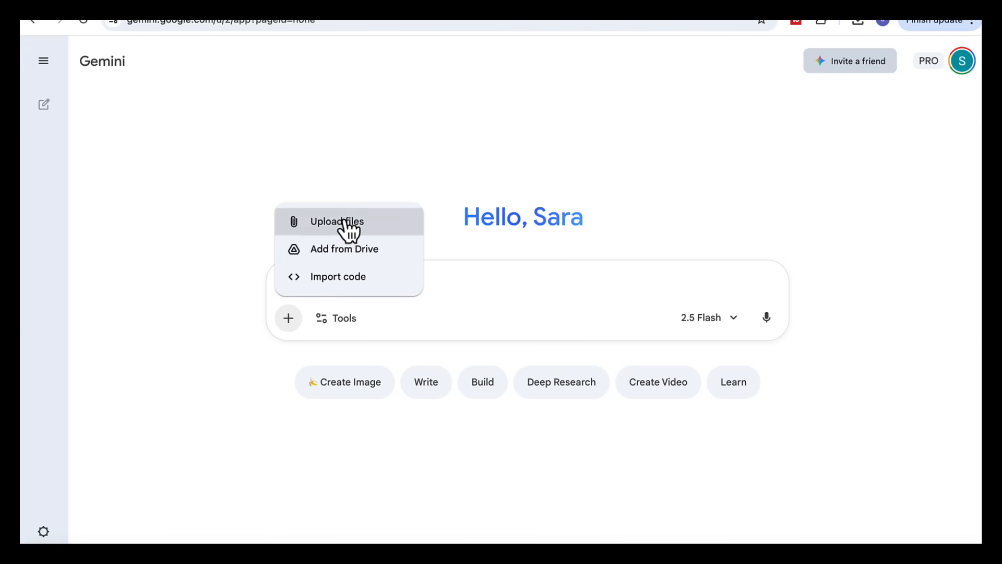
# - Attach the mind-map image and send the constellation-map prompt with Canvas enabled
pyautogui.click(337, 221)
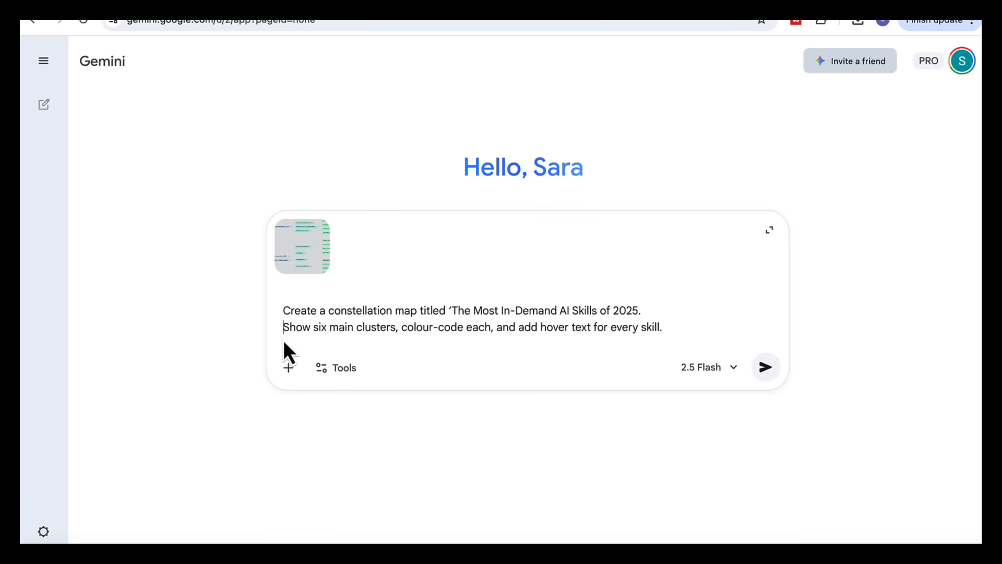
pyautogui.click(336, 367)
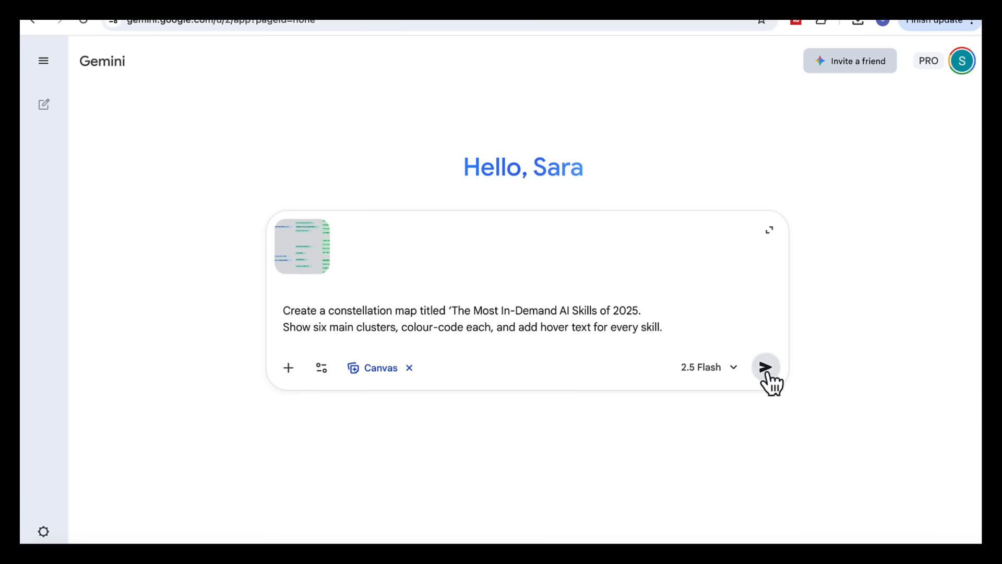
pyautogui.click(765, 367)
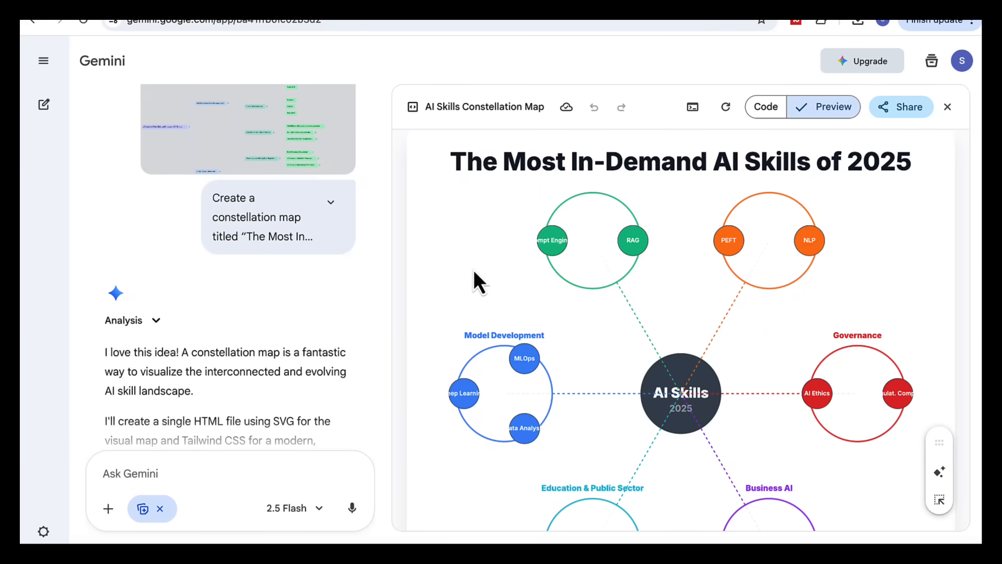
pyautogui.moveTo(703, 195)
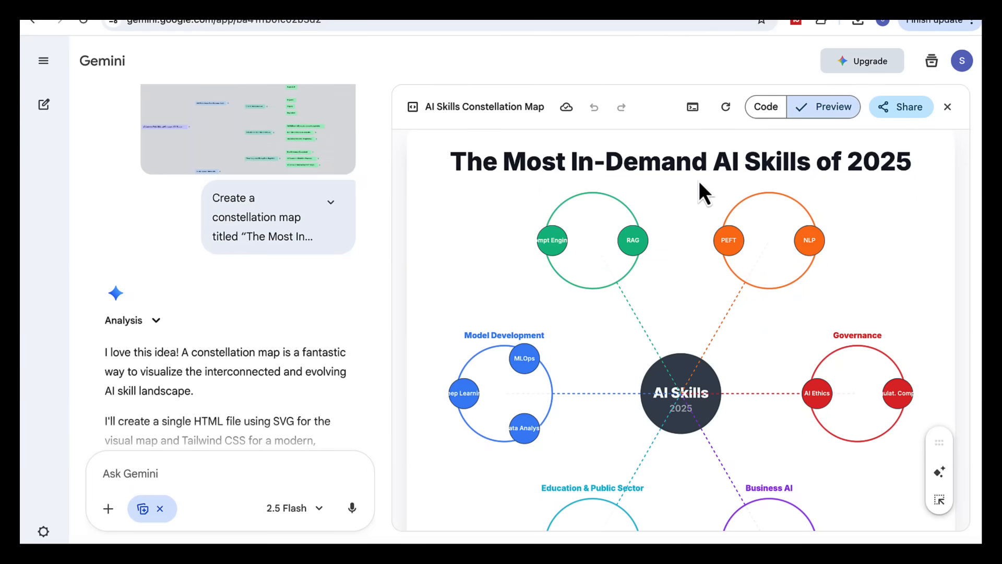
# - Scroll the Canvas preview to review the six colour-coded AI skill clusters
pyautogui.scroll(-3)
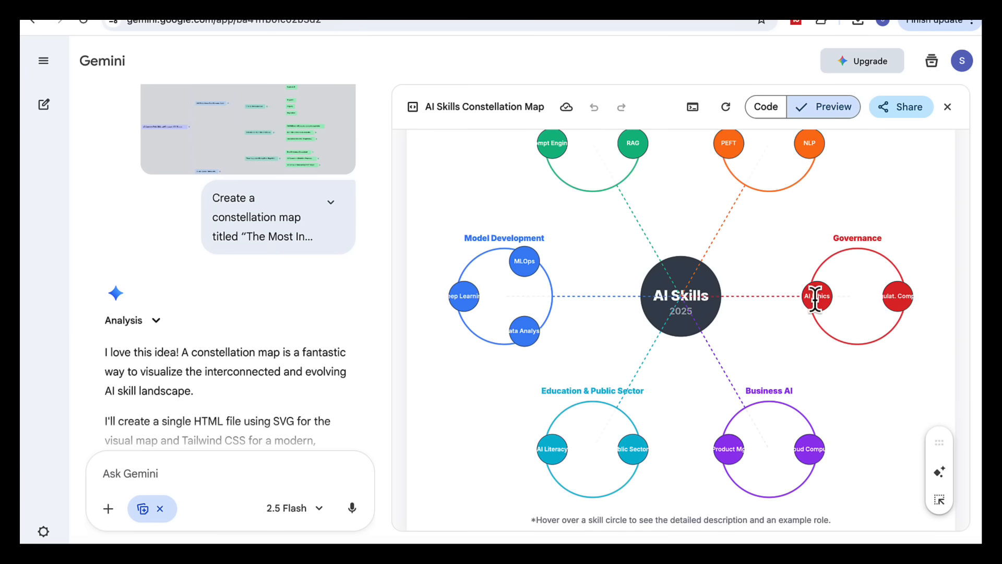
pyautogui.moveTo(817, 296)
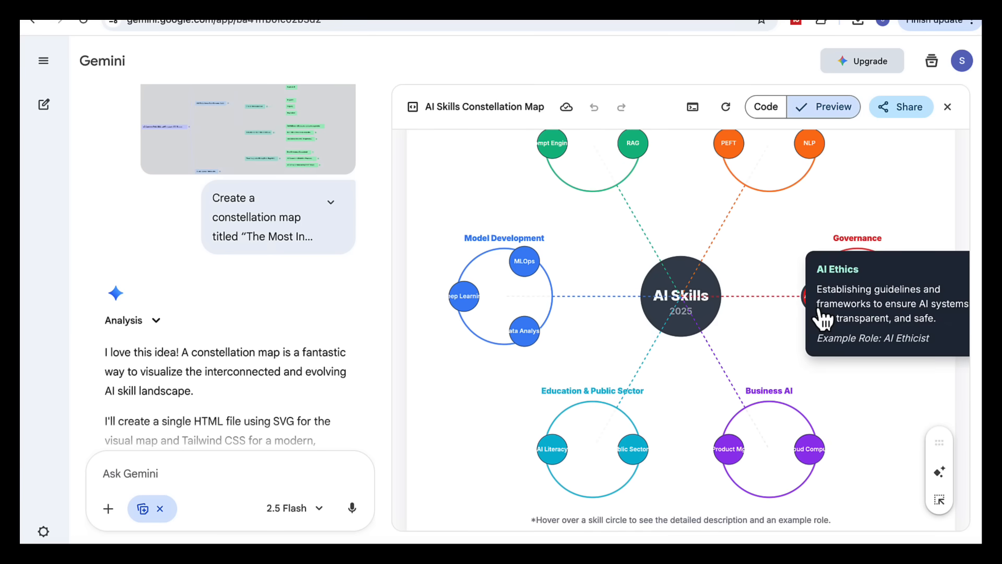
pyautogui.moveTo(636, 449)
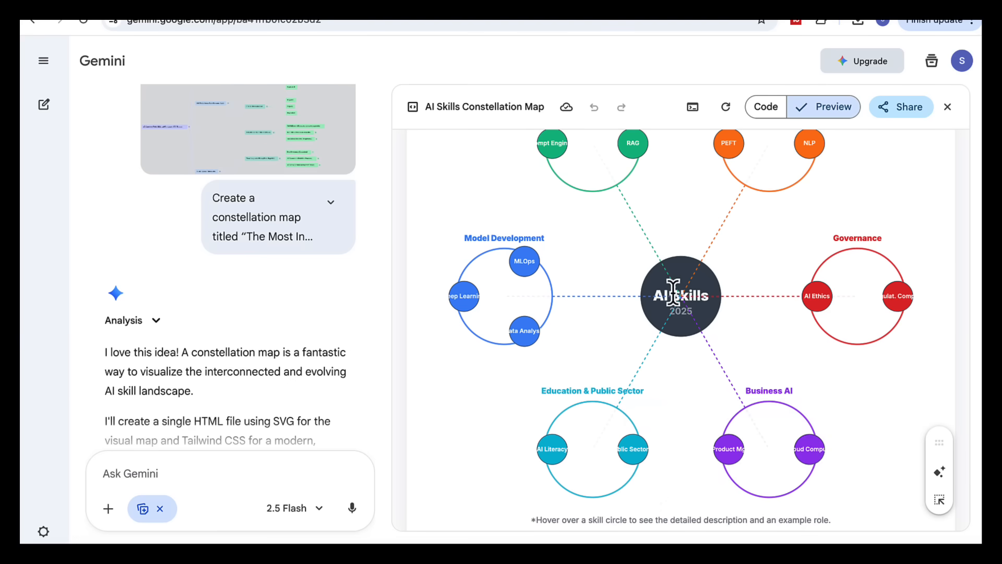
pyautogui.moveTo(729, 143)
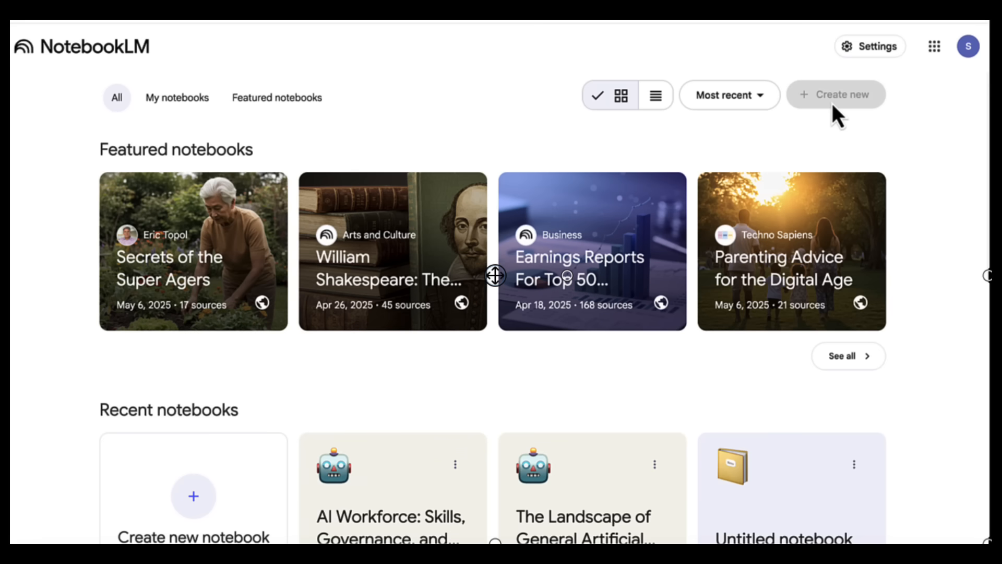
# - Start a new notebook, discover small-business AI adoption sources, and import all ten
pyautogui.click(835, 95)
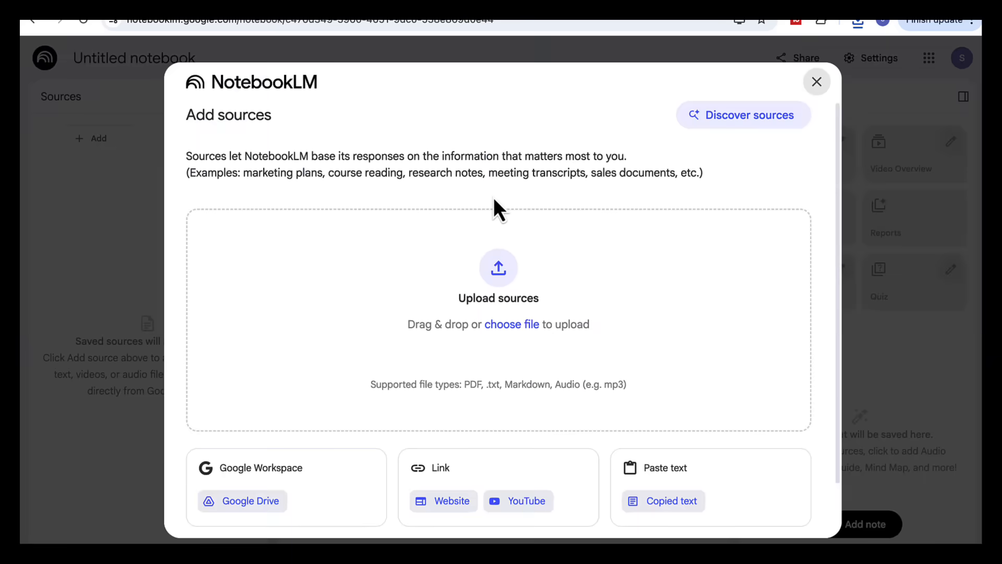
pyautogui.click(744, 114)
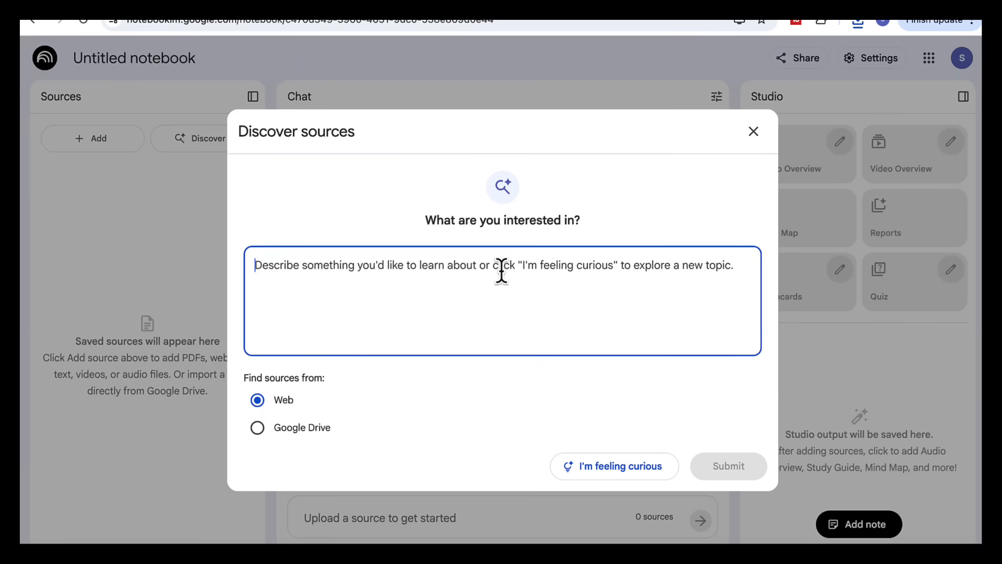
pyautogui.click(621, 465)
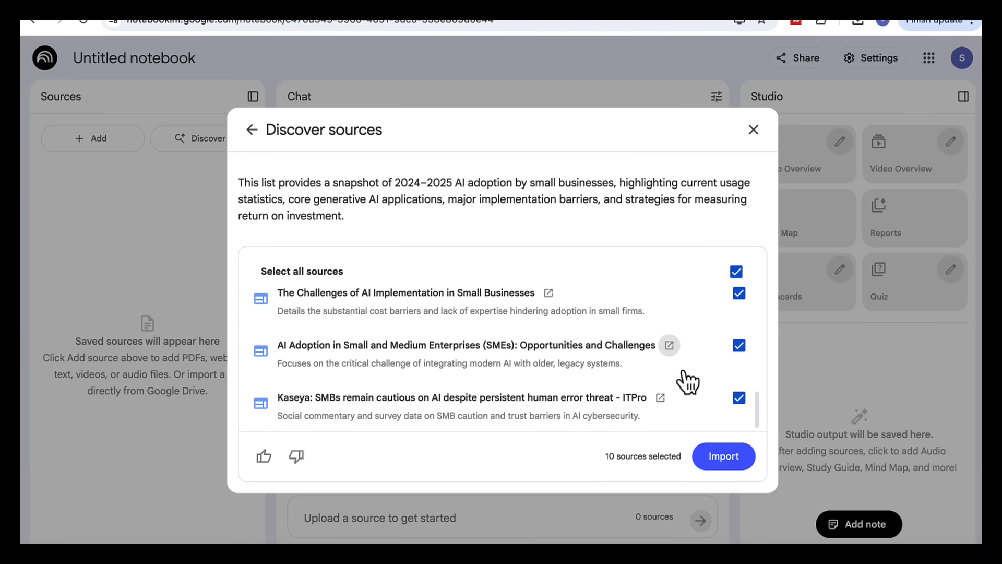
pyautogui.click(723, 456)
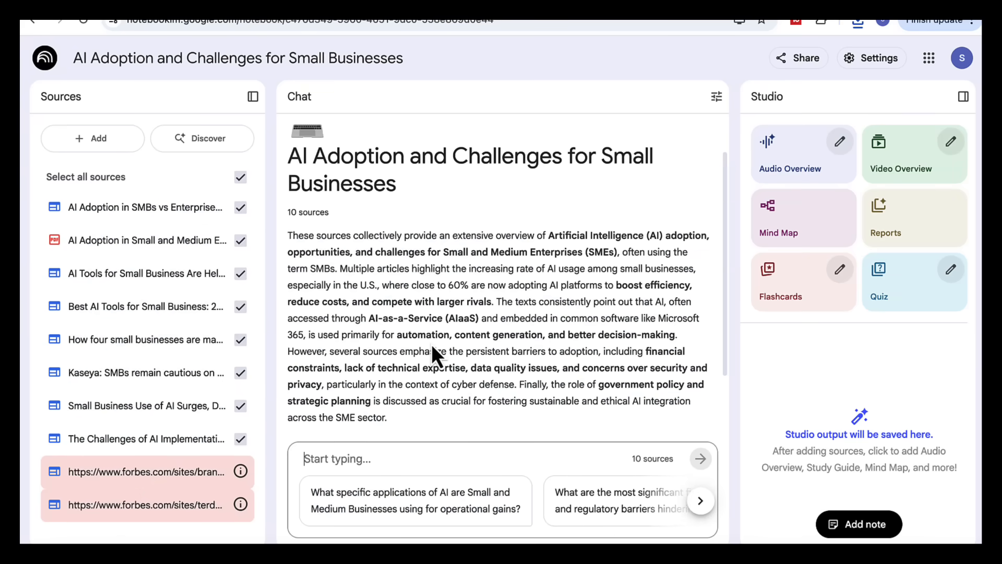
# - Ask for a table of small-business AI tools with type and maturity, then review it
pyautogui.write('Summarise the key AI tools small businesses are adopting. Include tool type, maturity level, cost-value ratio, barriers to adoption, and whether to Adopt, Monitor, or Avoid')
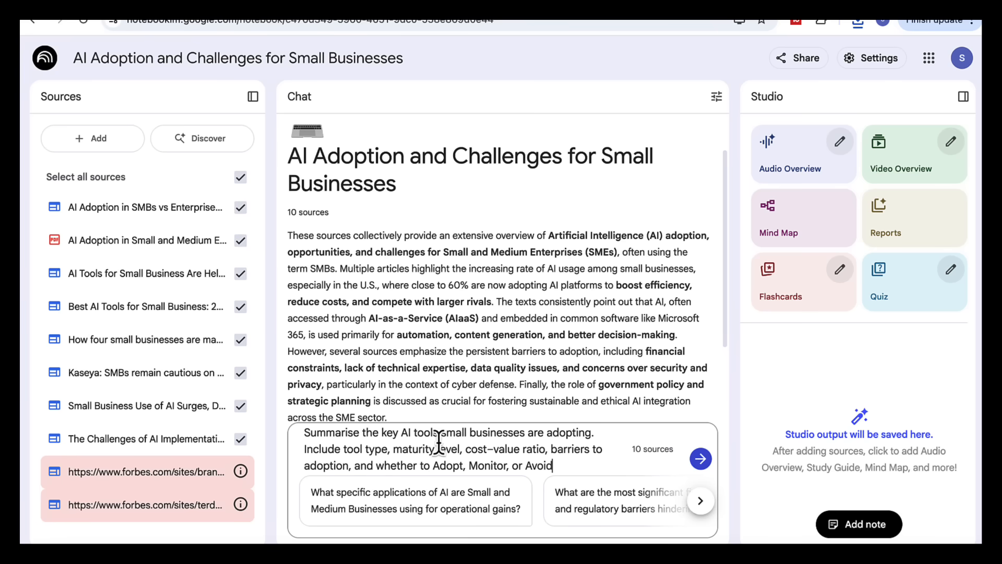
pyautogui.moveTo(446, 463)
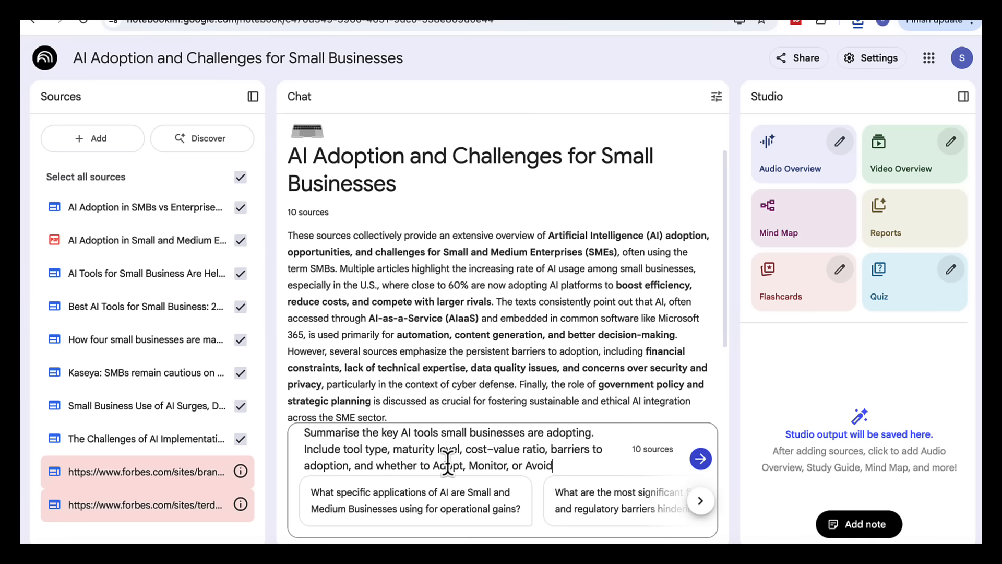
pyautogui.click(701, 458)
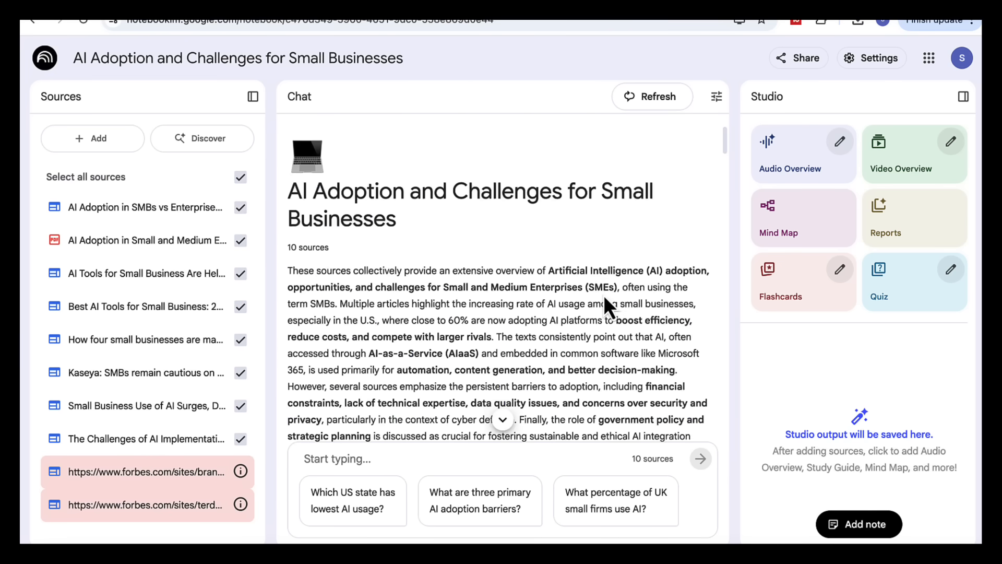
pyautogui.scroll(-3)
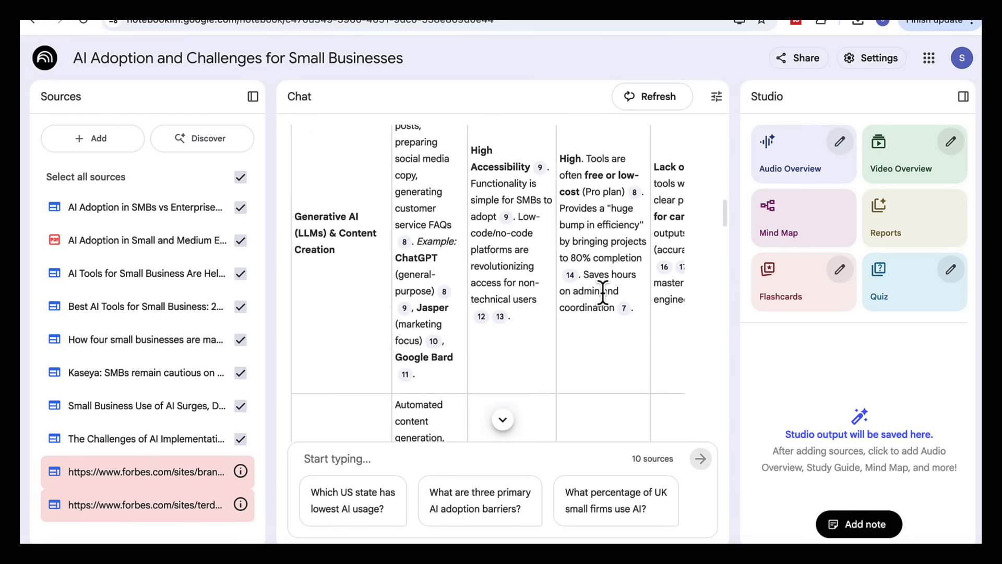
pyautogui.scroll(-3)
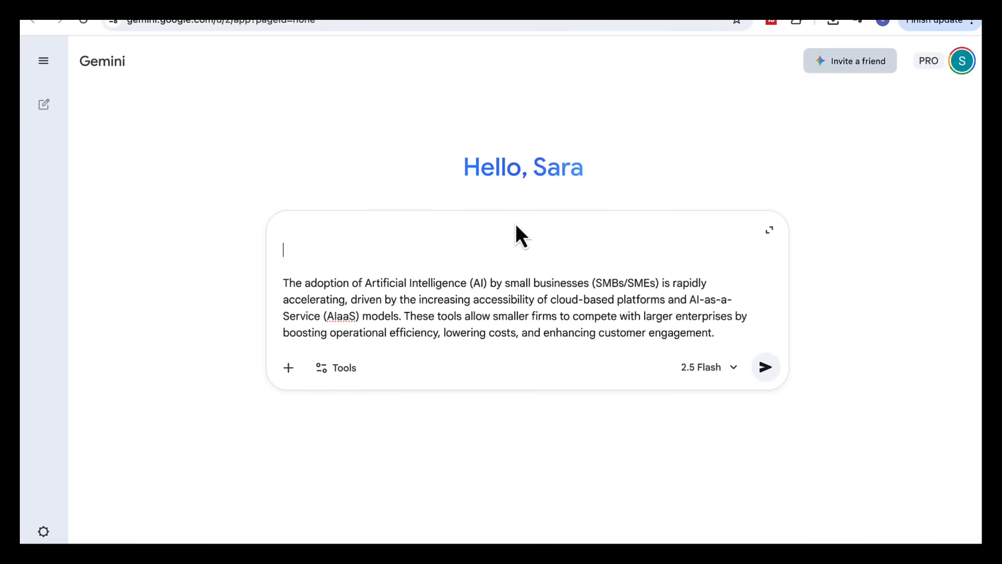
# - Send the small-business AI strategy board prompt with Canvas selected from Tools
pyautogui.write('Create an interactive strategy board for AI tools used by small businesses. Include filters for maturity, cost-value, and strategic action')
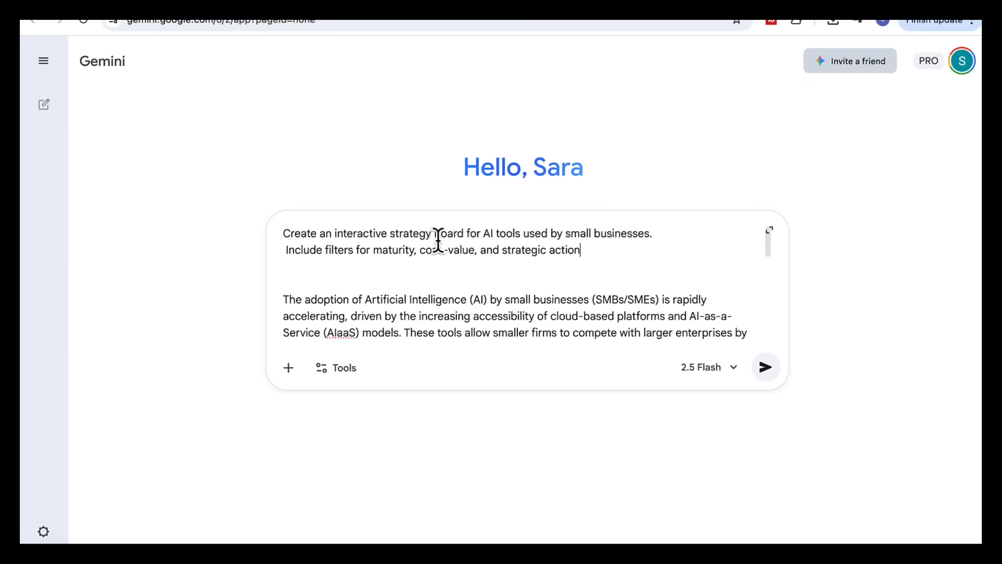
pyautogui.moveTo(600, 236)
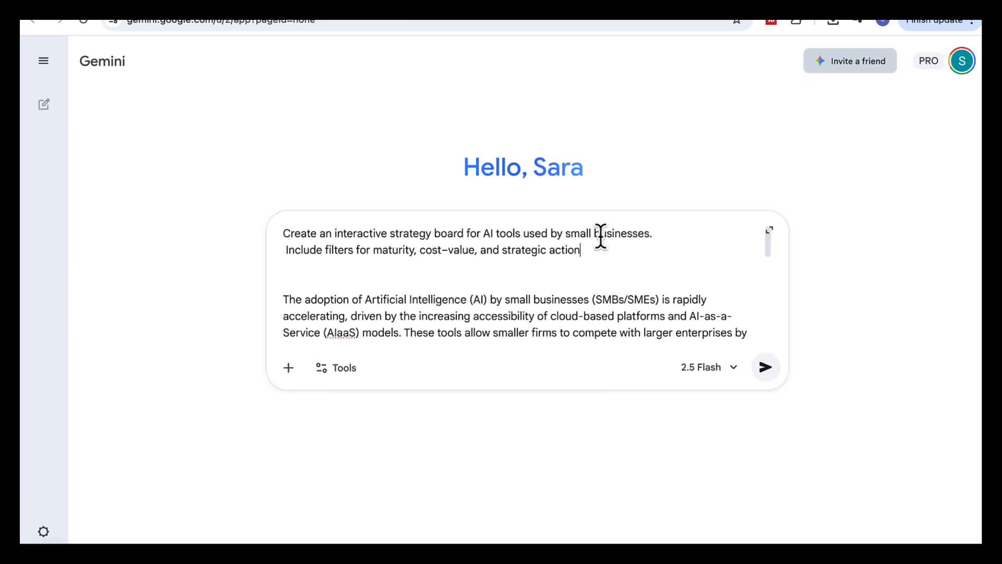
pyautogui.click(336, 367)
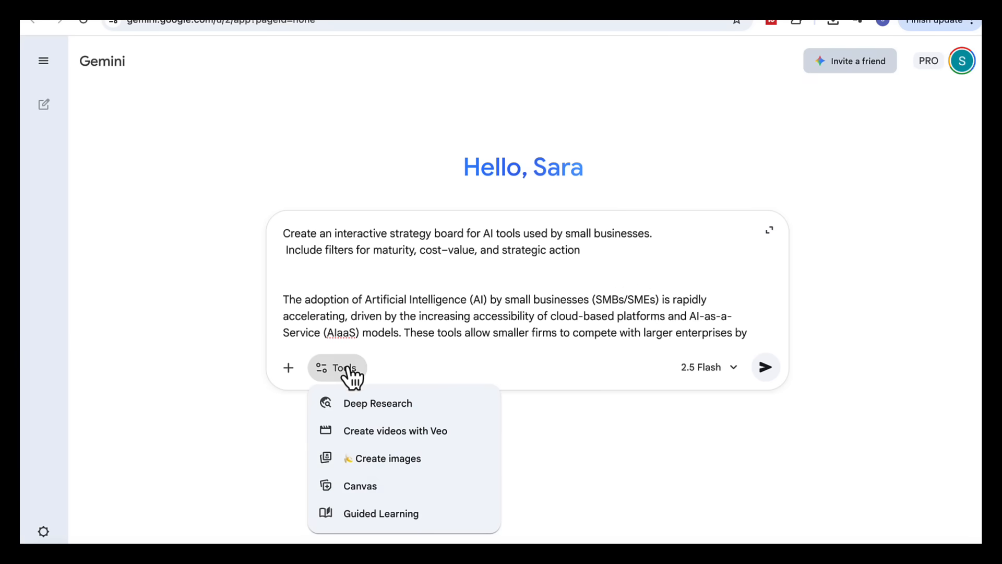
pyautogui.click(360, 485)
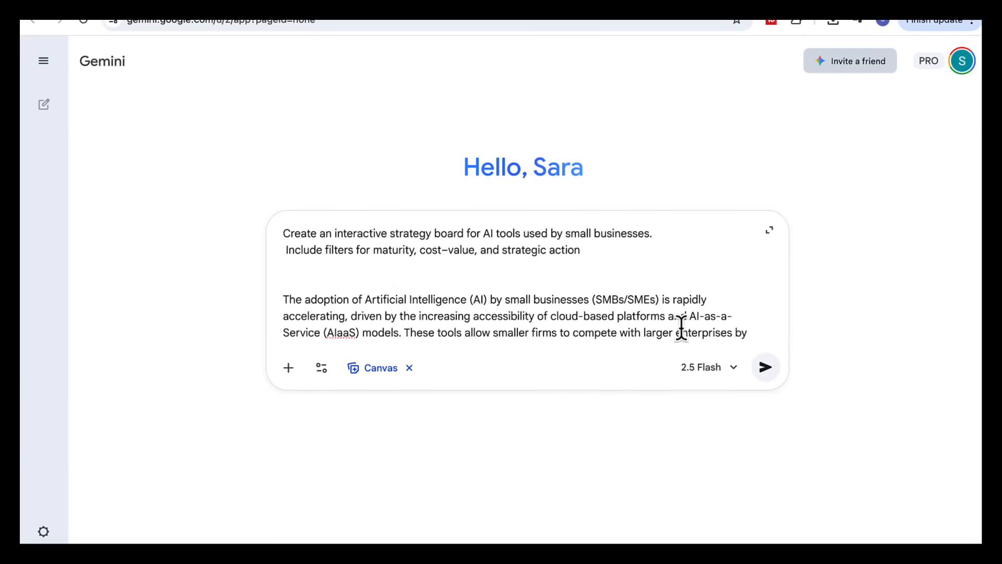
pyautogui.click(765, 367)
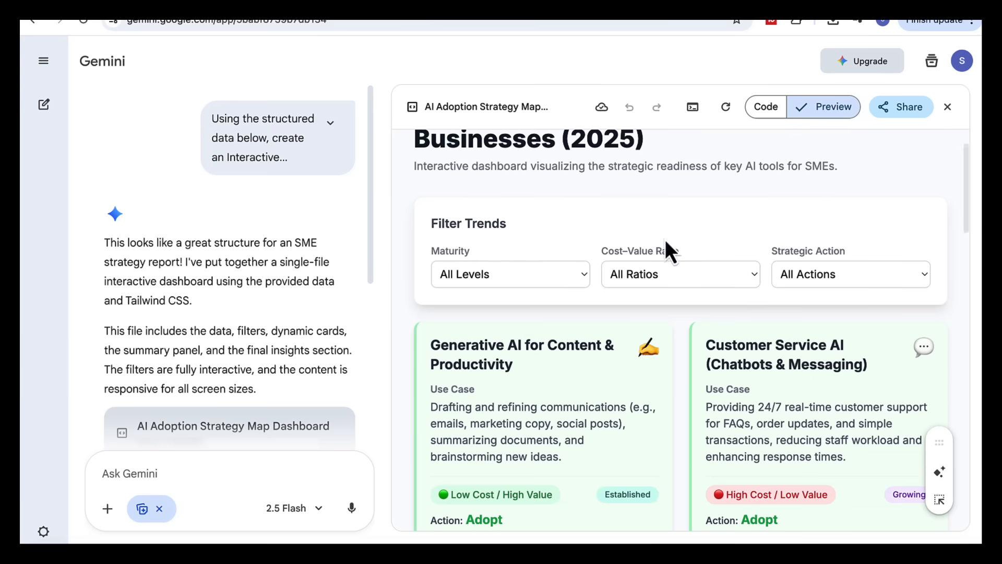
pyautogui.scroll(-3)
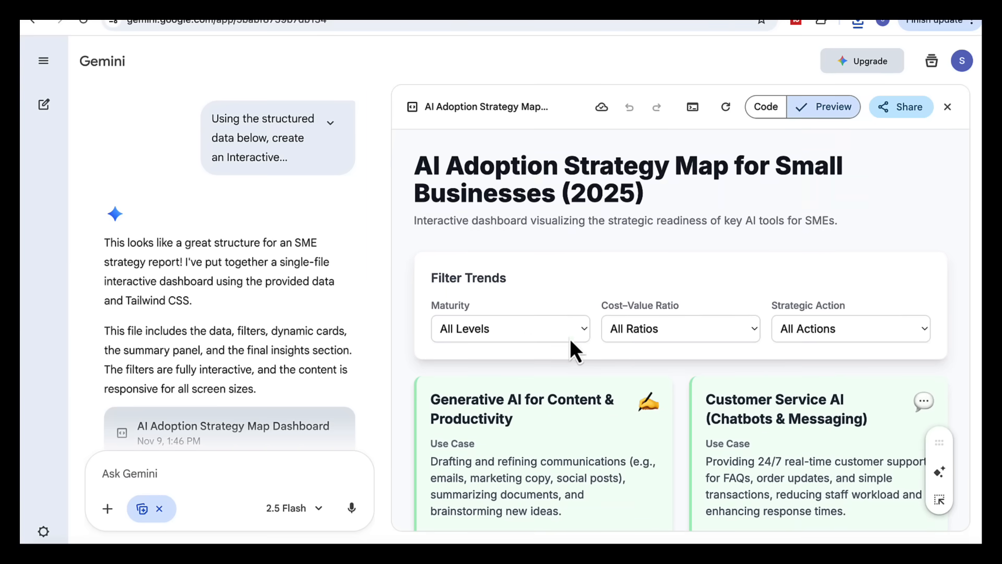
pyautogui.click(510, 328)
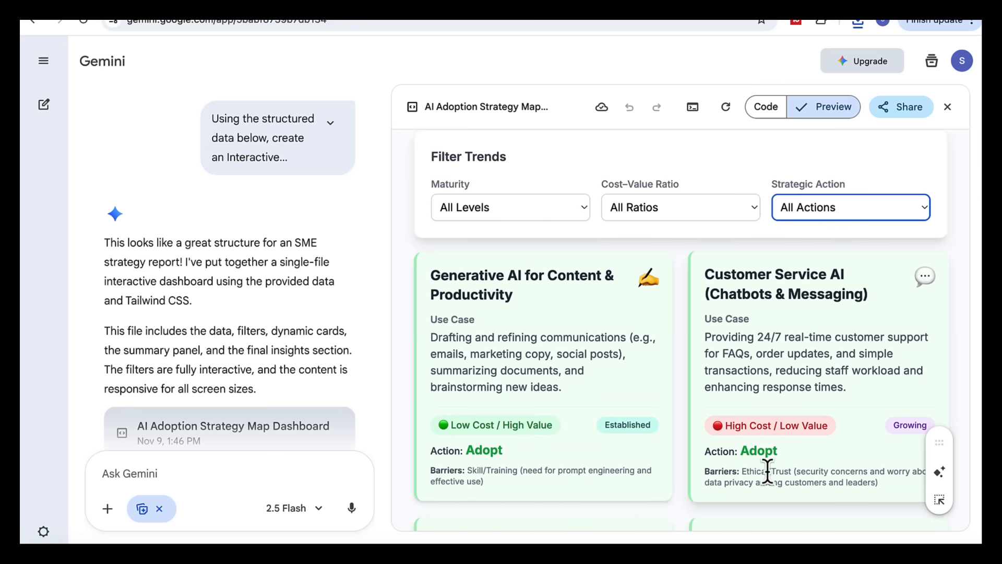
pyautogui.scroll(-3)
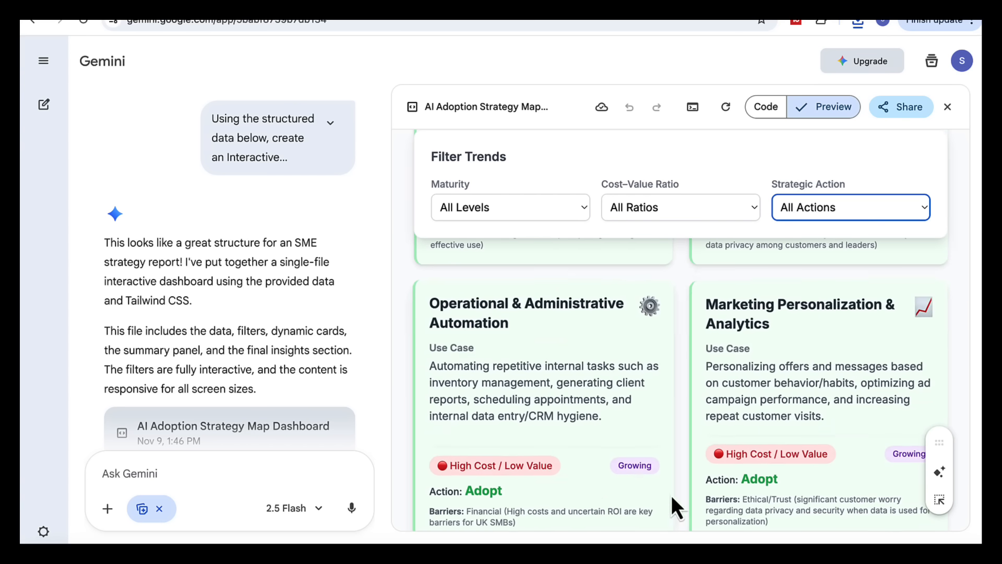
pyautogui.scroll(-3)
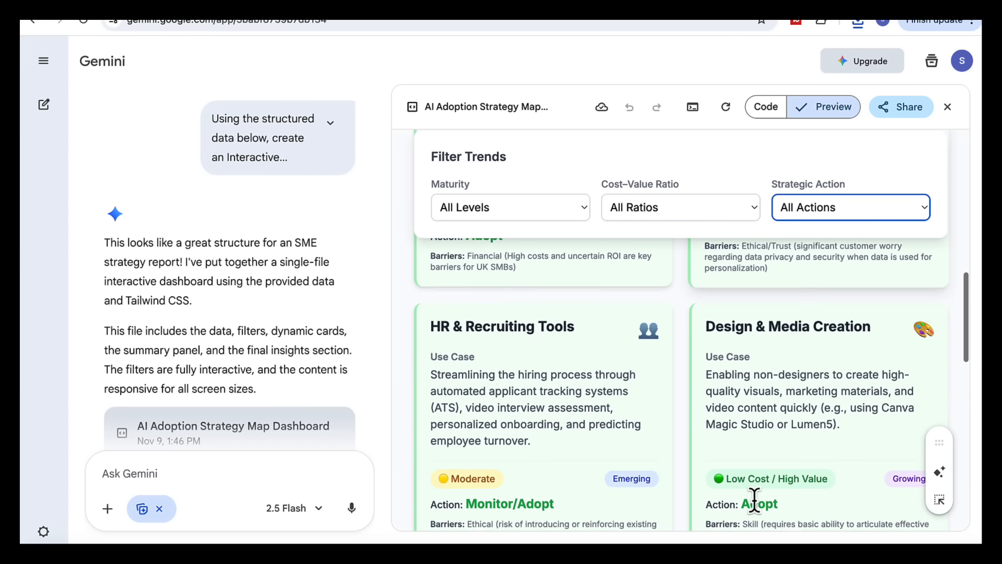
pyautogui.scroll(-3)
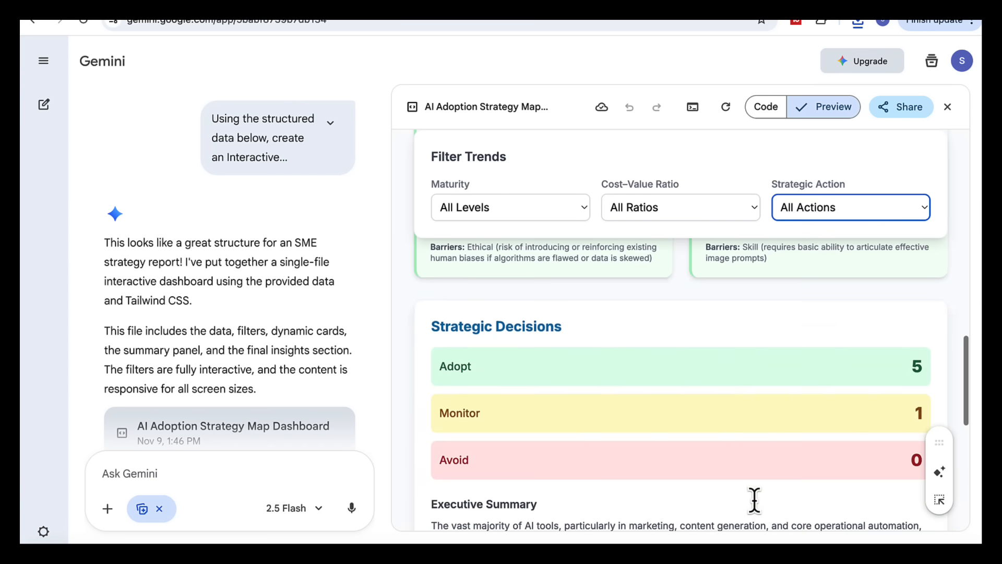
pyautogui.scroll(-3)
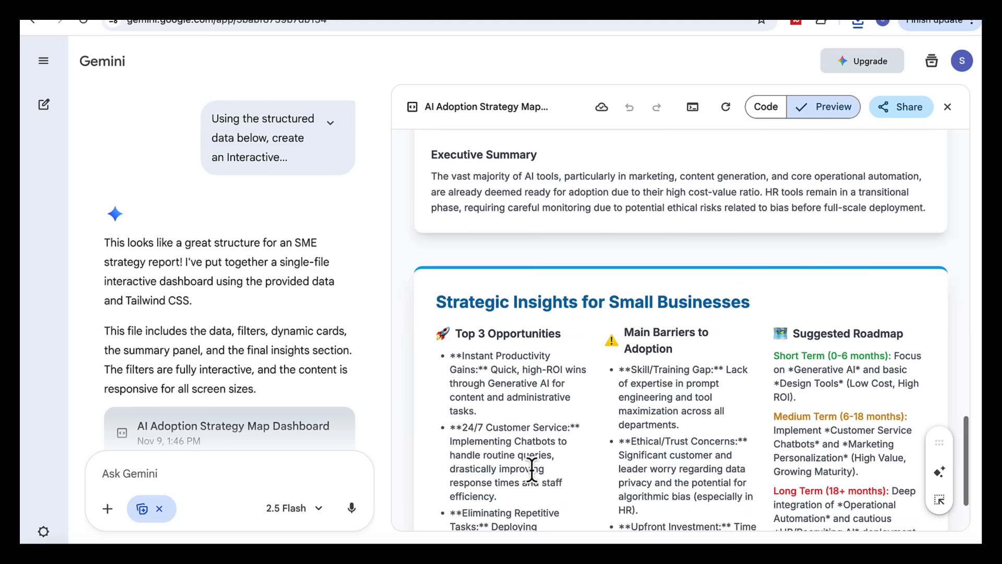
pyautogui.scroll(-3)
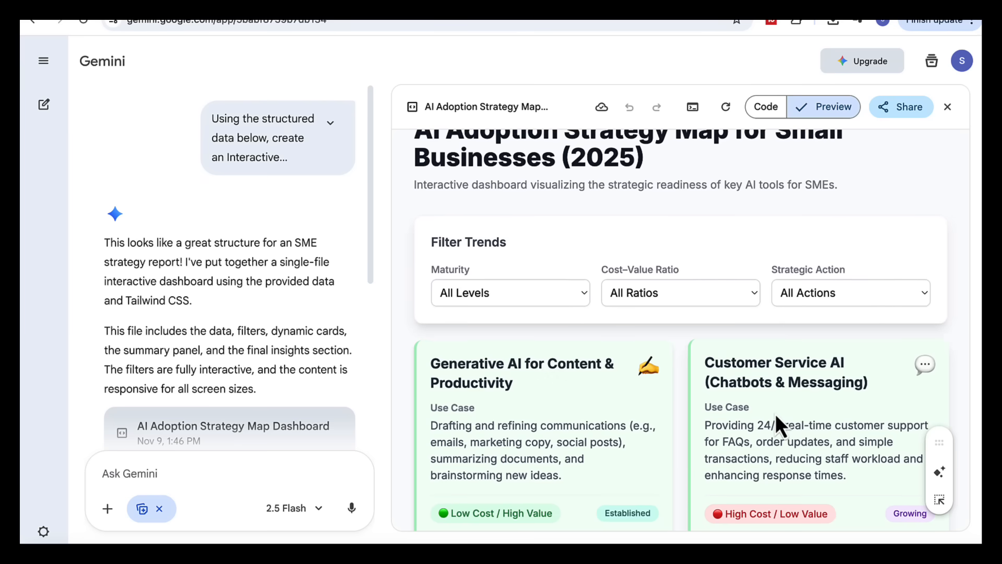
pyautogui.scroll(-3)
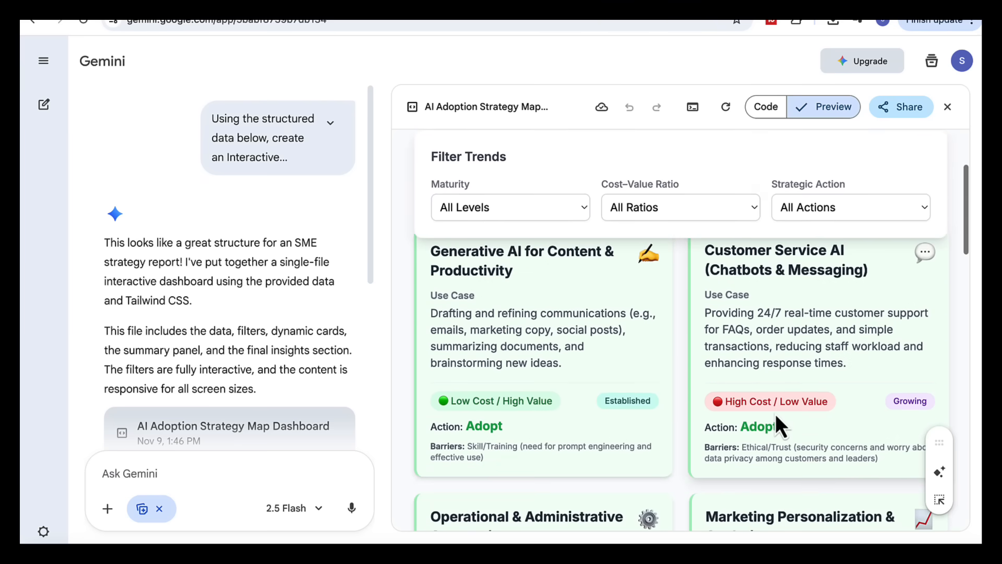
pyautogui.scroll(-3)
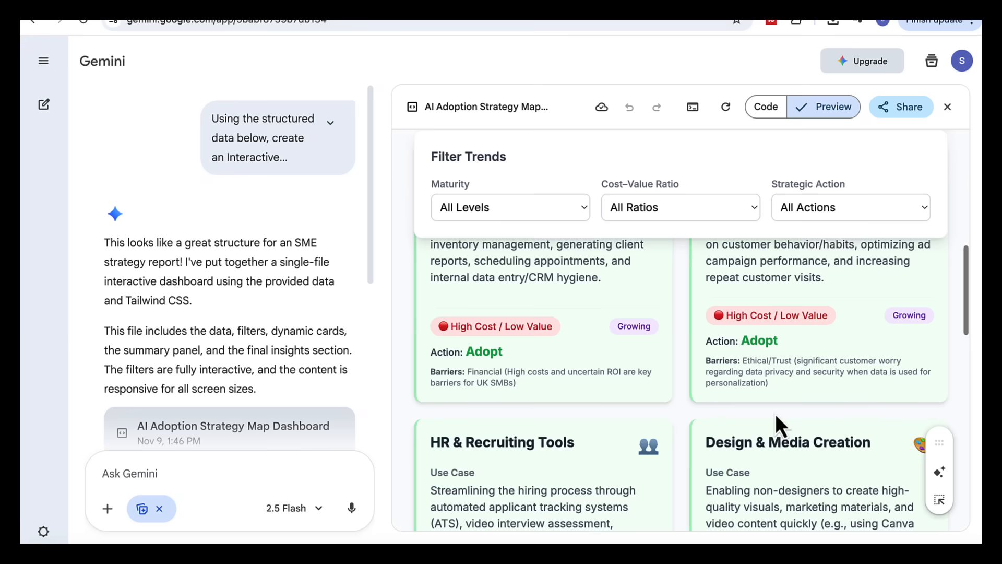
pyautogui.scroll(-3)
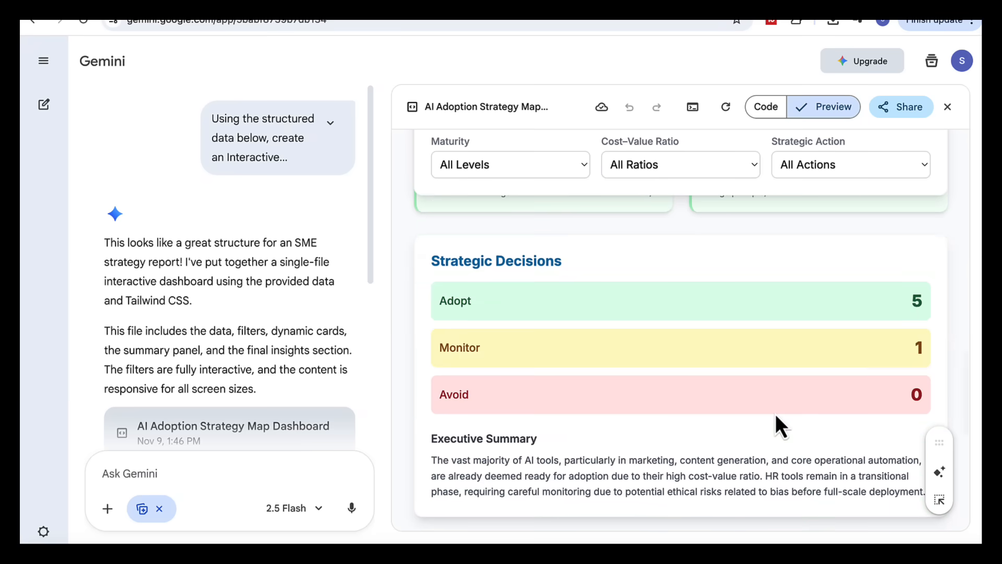
pyautogui.scroll(-3)
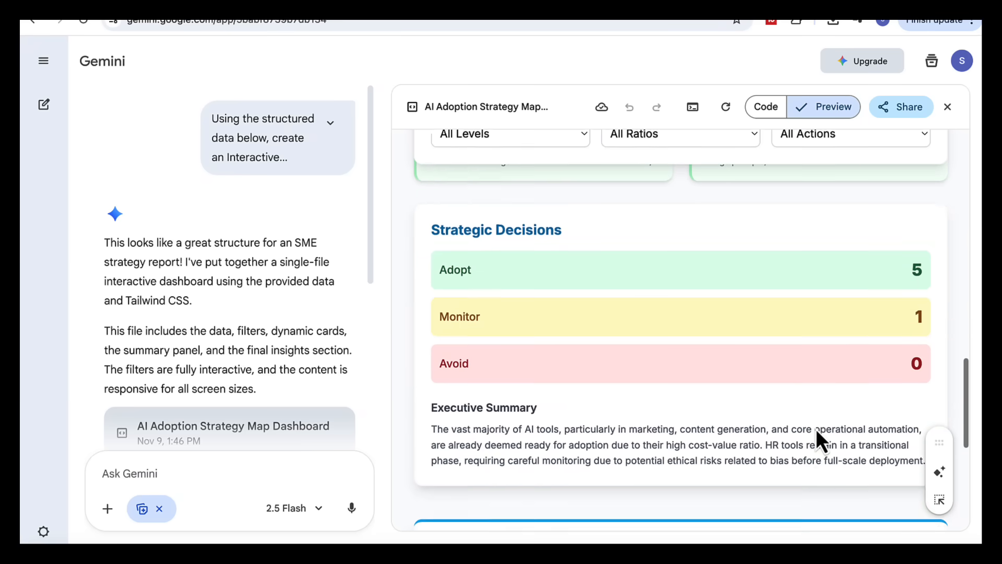
pyautogui.scroll(-3)
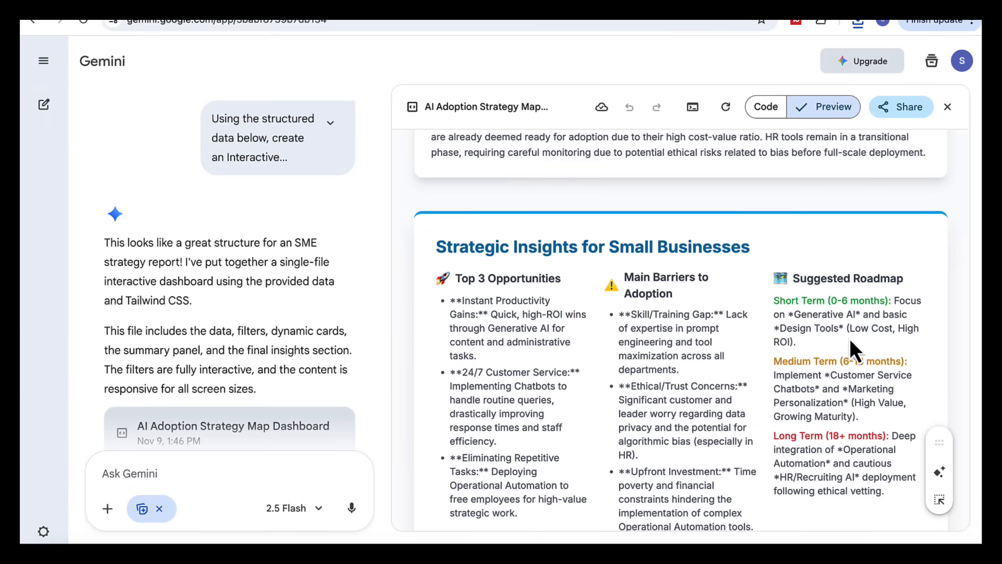
pyautogui.moveTo(853, 422)
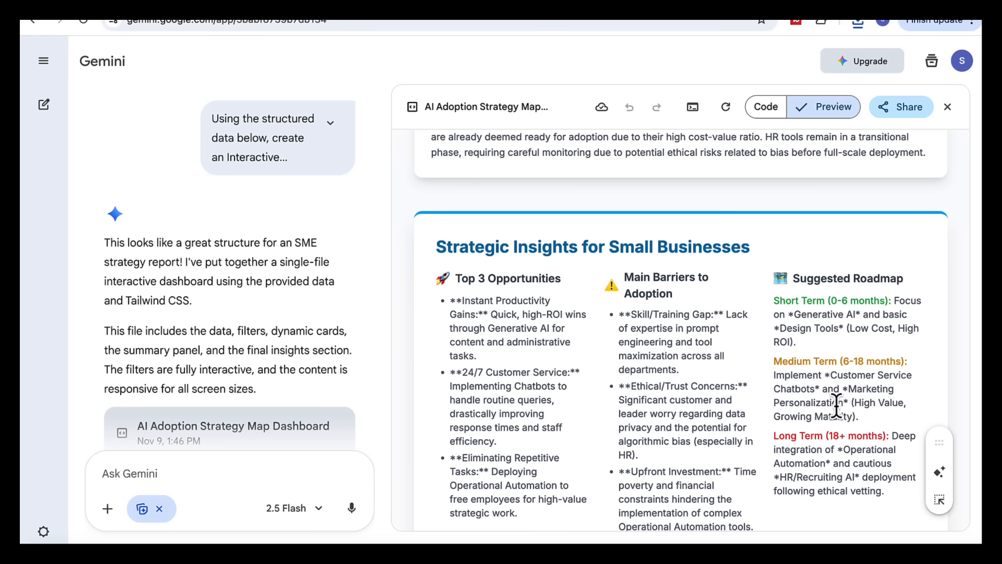
pyautogui.moveTo(867, 425)
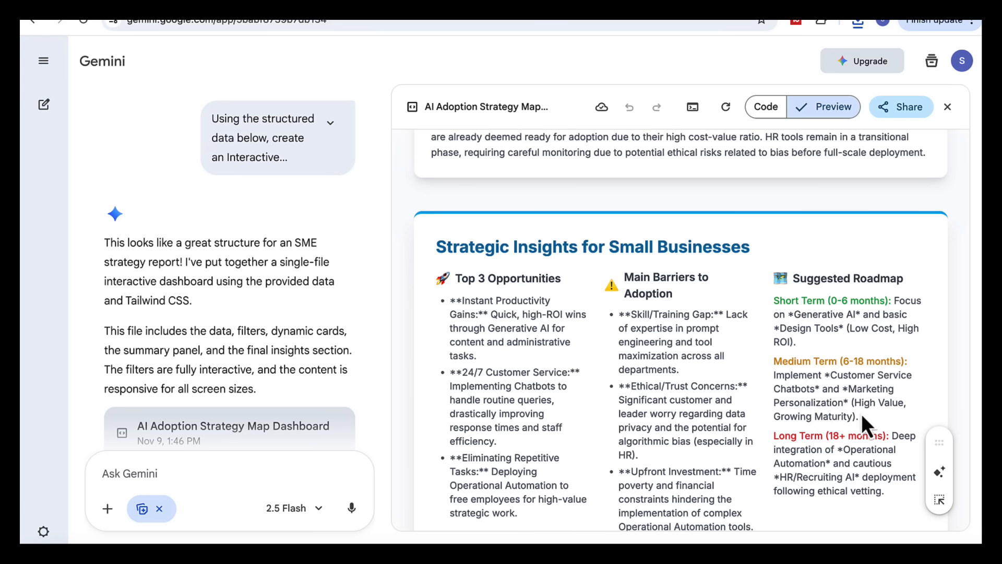
pyautogui.scroll(-3)
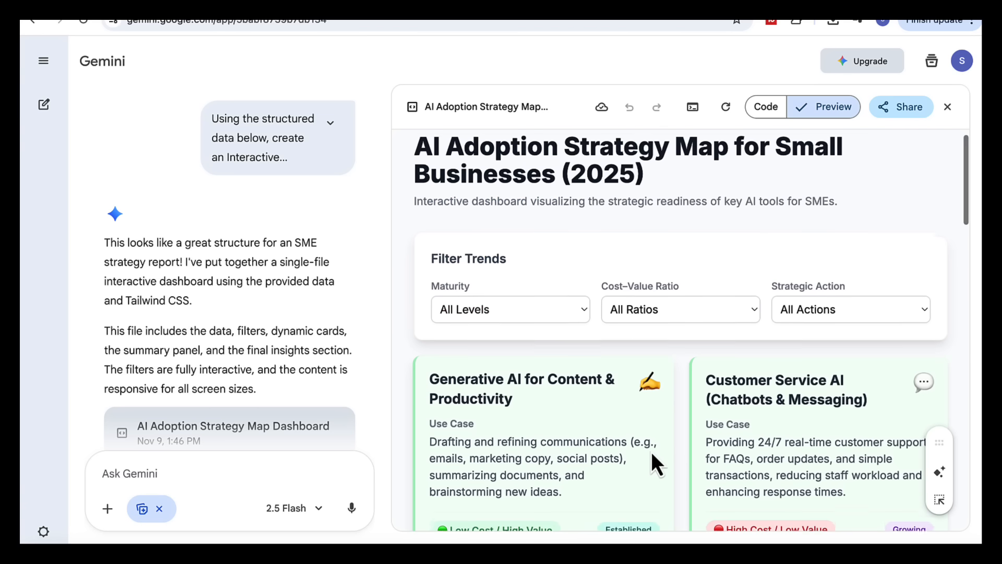
pyautogui.scroll(-3)
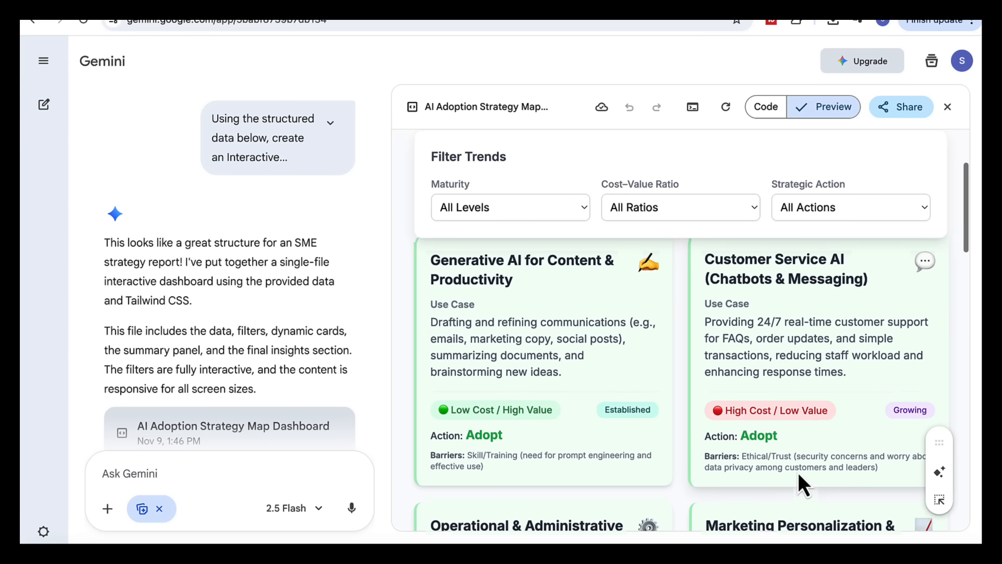
pyautogui.scroll(-3)
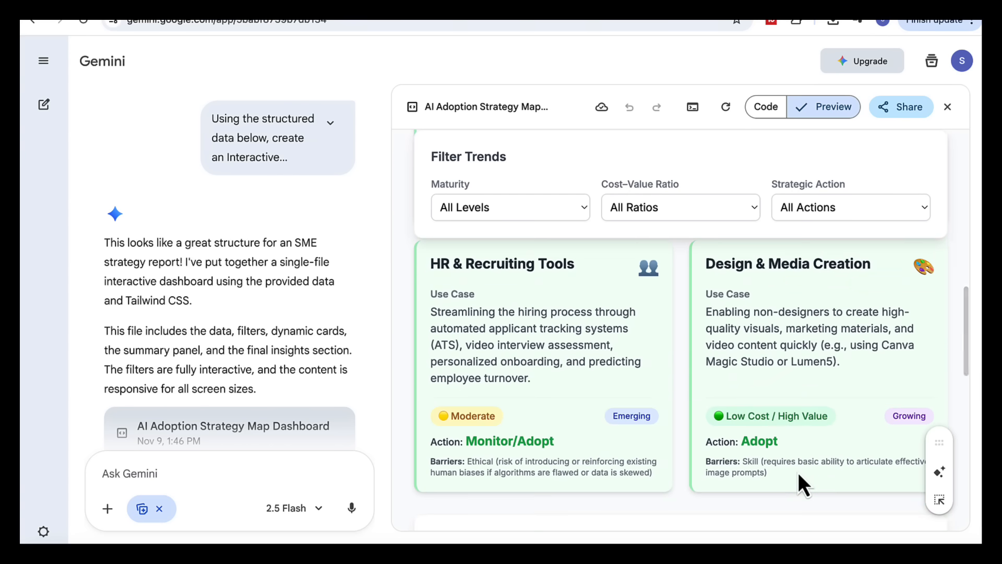
pyautogui.scroll(-3)
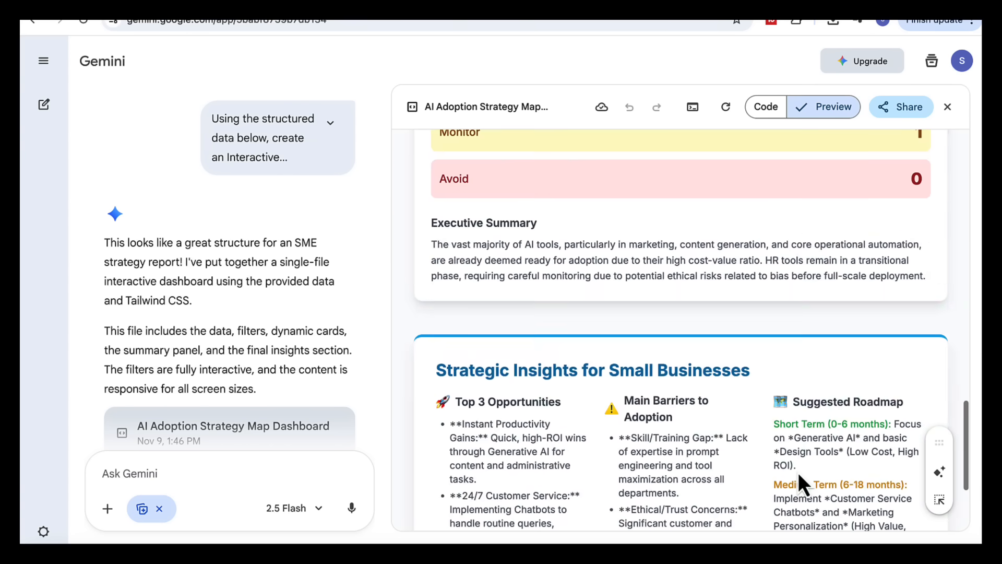